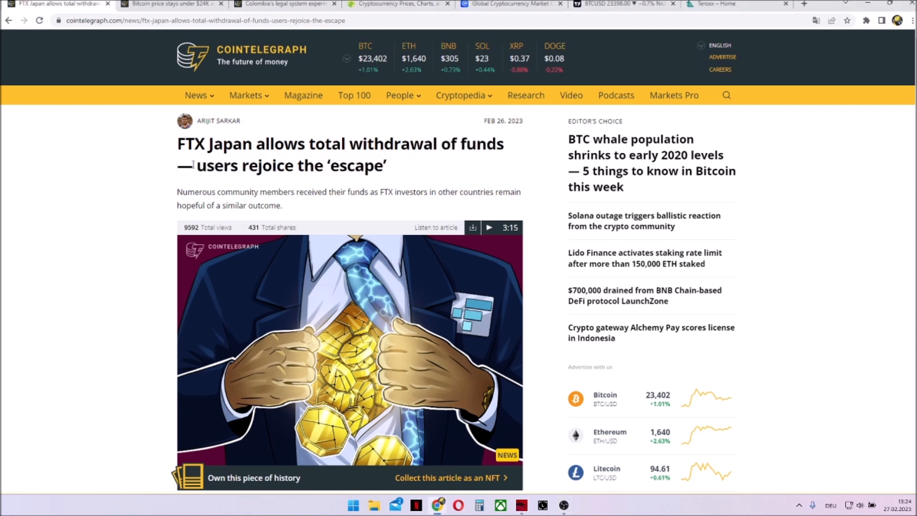
- Skim the prior article, highlighting 'users rejoice' and the investors-remain-hopeful phrase
{"action": "left_click_drag", "start_coordinate": [196, 166], "coordinate": [374, 166]}
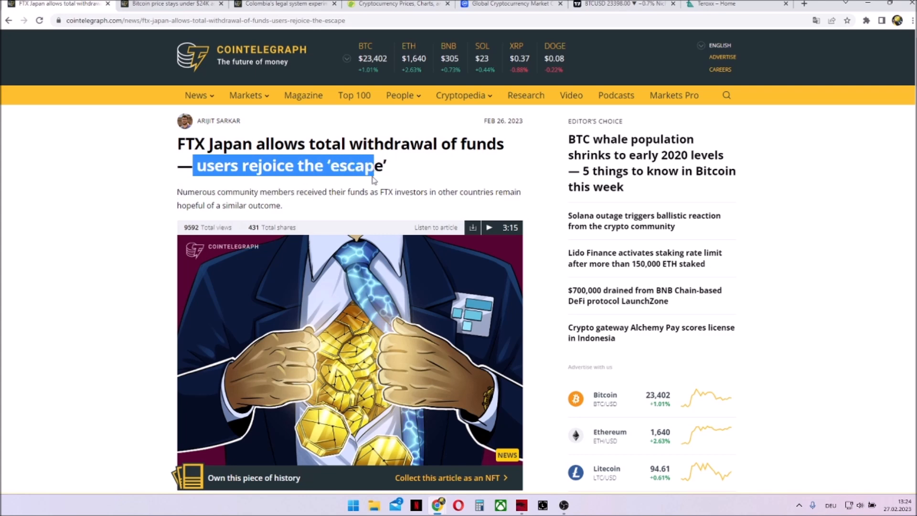
{"action": "scroll", "scroll_direction": "down", "scroll_amount": 3}
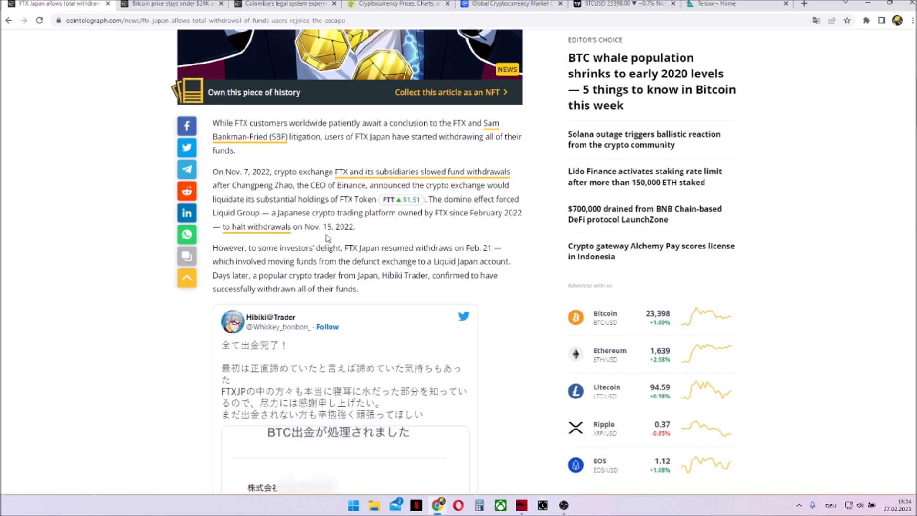
{"action": "scroll", "scroll_direction": "down", "scroll_amount": 3}
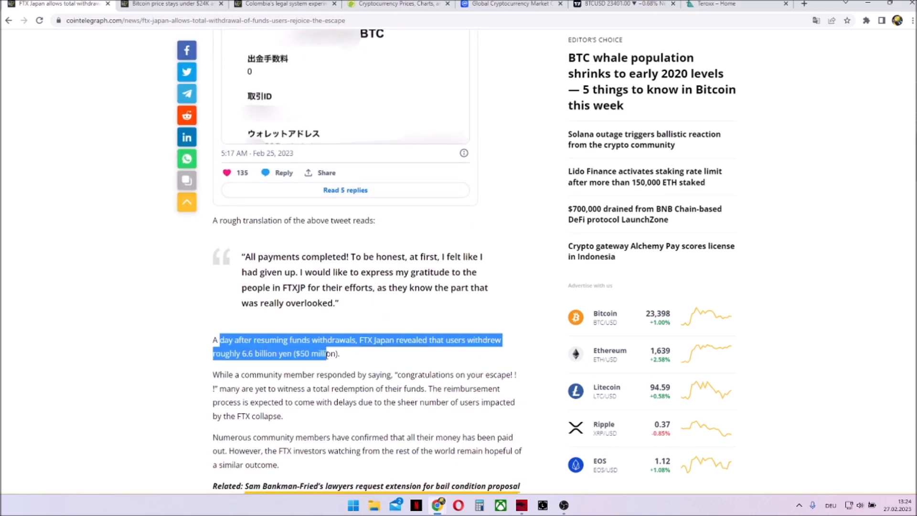
{"action": "scroll", "scroll_direction": "down", "scroll_amount": 3}
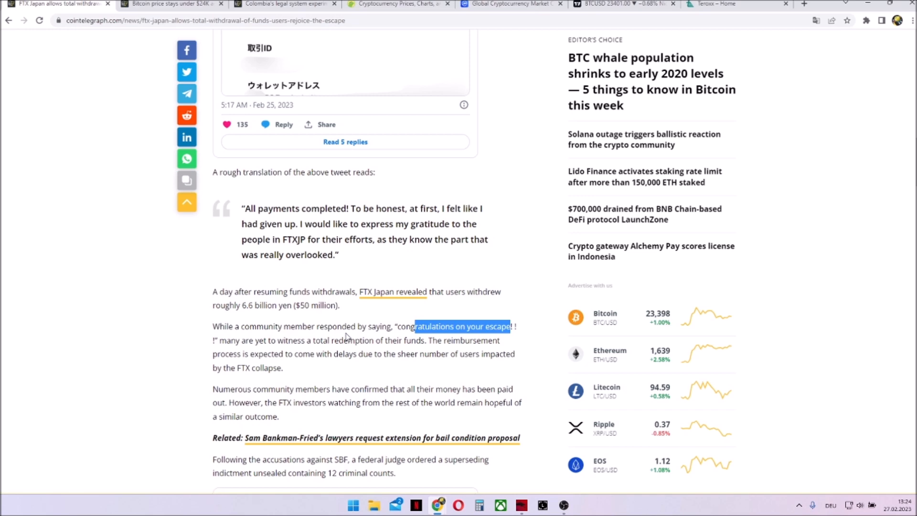
{"action": "mouse_move", "coordinate": [334, 339]}
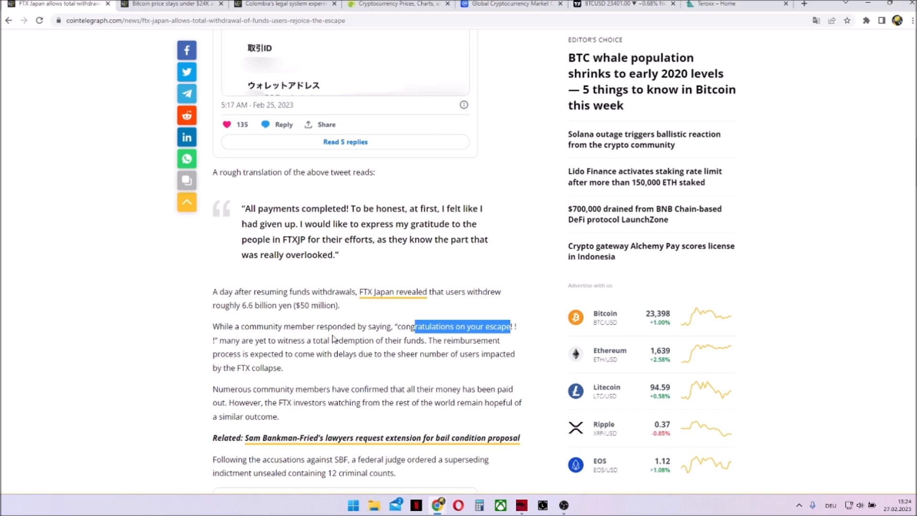
{"action": "scroll", "scroll_direction": "down", "scroll_amount": 3}
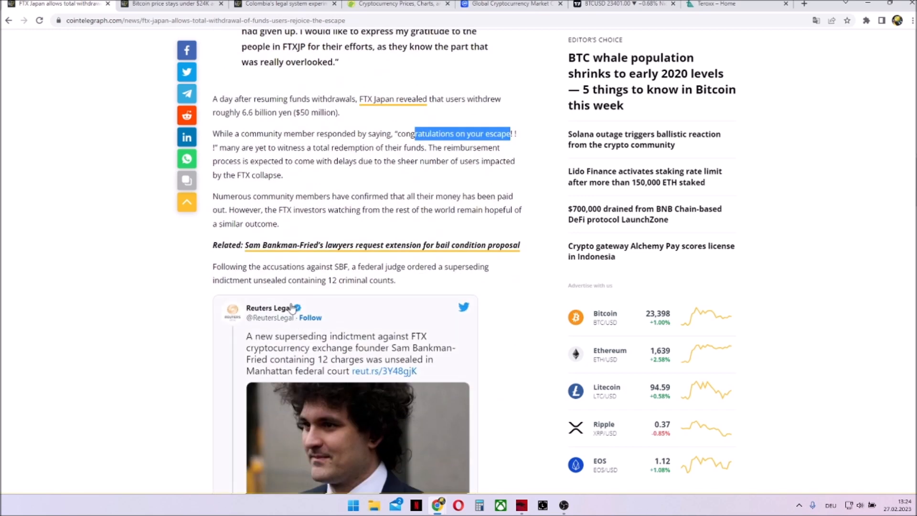
{"action": "scroll", "scroll_direction": "up", "scroll_amount": 3}
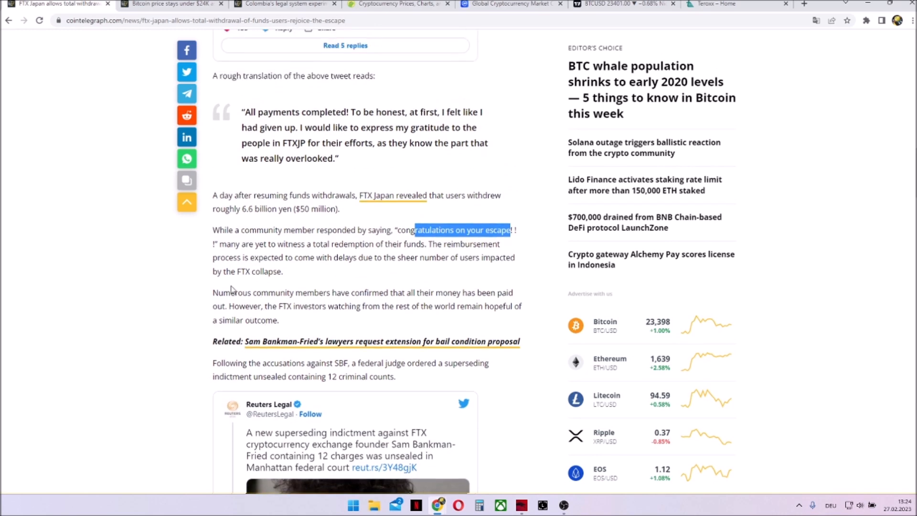
{"action": "left_click_drag", "start_coordinate": [212, 292], "coordinate": [428, 306]}
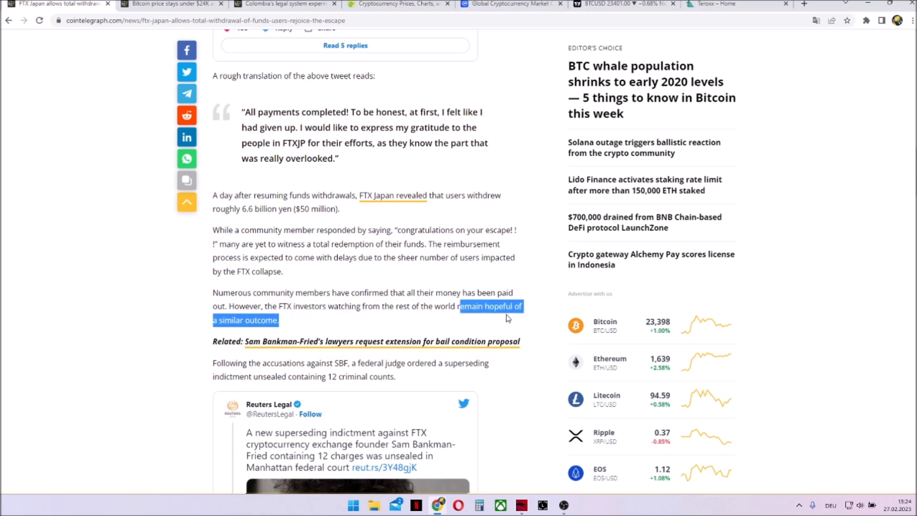
{"action": "mouse_move", "coordinate": [450, 275]}
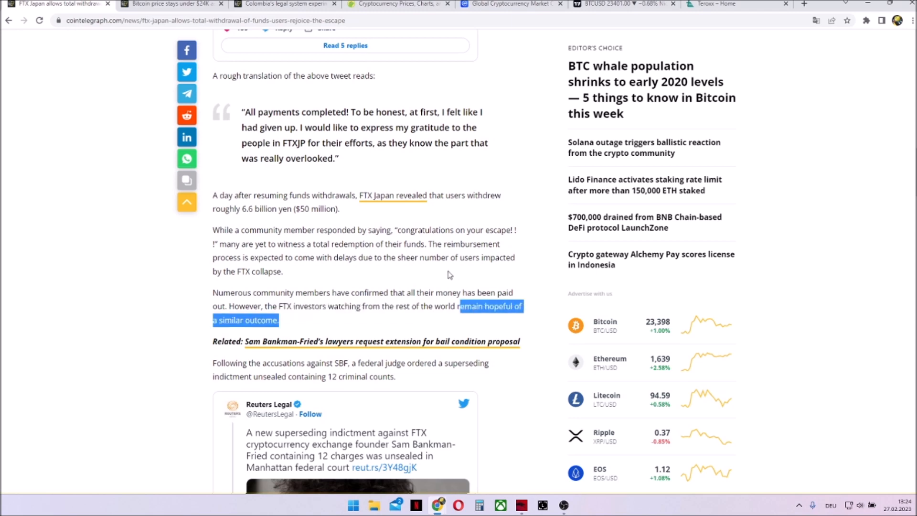
{"action": "scroll", "scroll_direction": "up", "scroll_amount": 3}
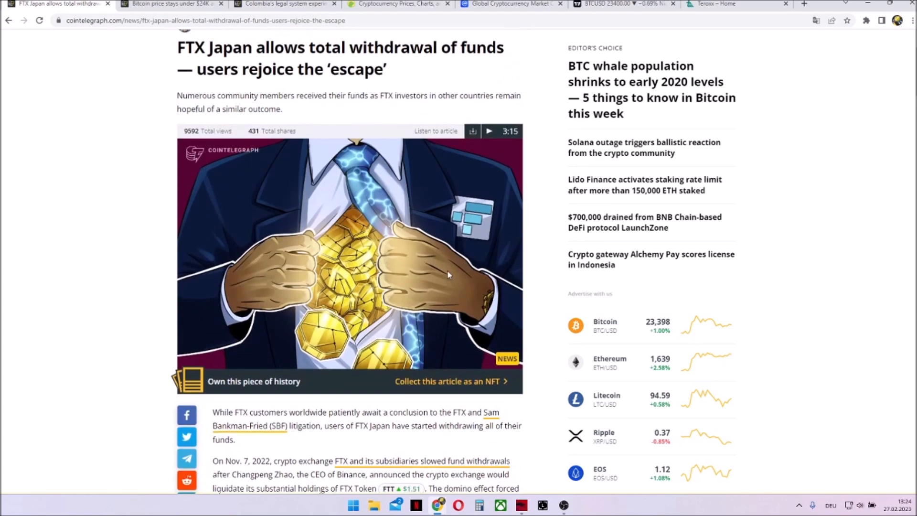
- Switch to the Bitcoin-under-$24K article, highlight its price headline, and scroll down
{"action": "left_click", "coordinate": [169, 3]}
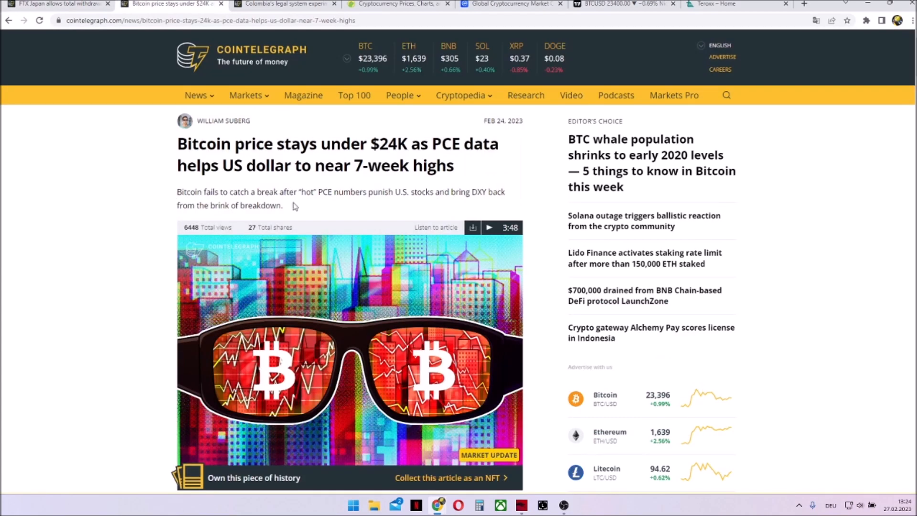
{"action": "mouse_move", "coordinate": [209, 154]}
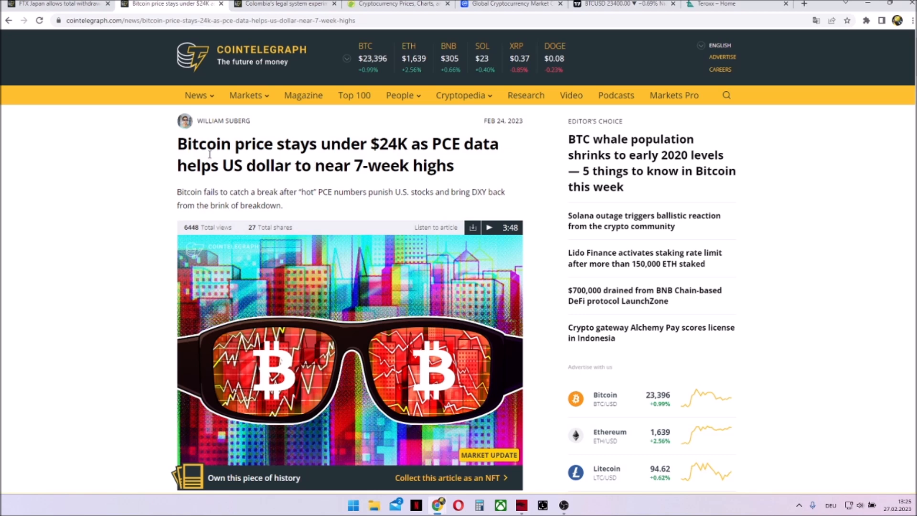
{"action": "left_click_drag", "start_coordinate": [196, 165], "coordinate": [436, 166]}
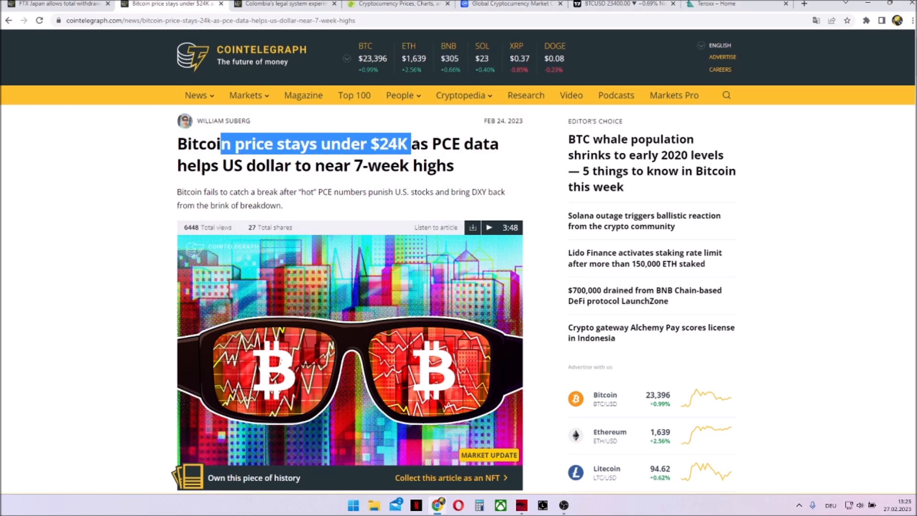
{"action": "scroll", "scroll_direction": "down", "scroll_amount": 3}
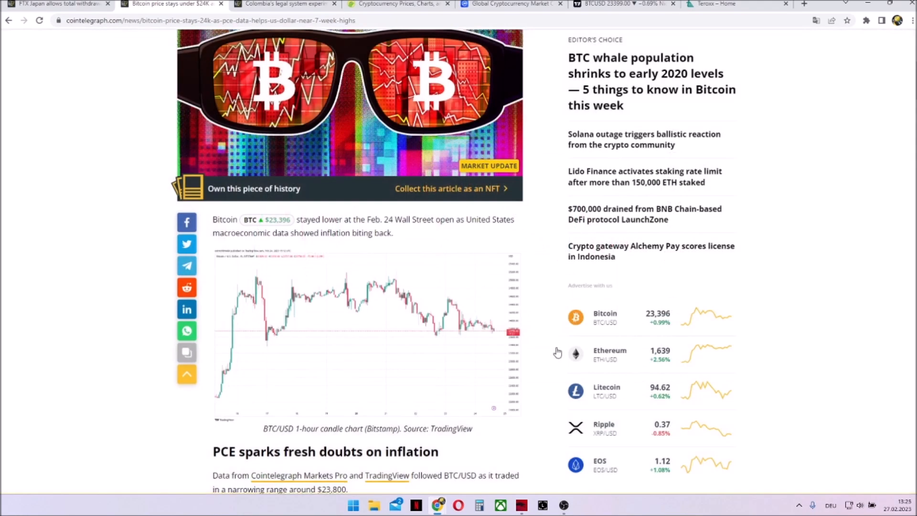
{"action": "scroll", "scroll_direction": "down", "scroll_amount": 3}
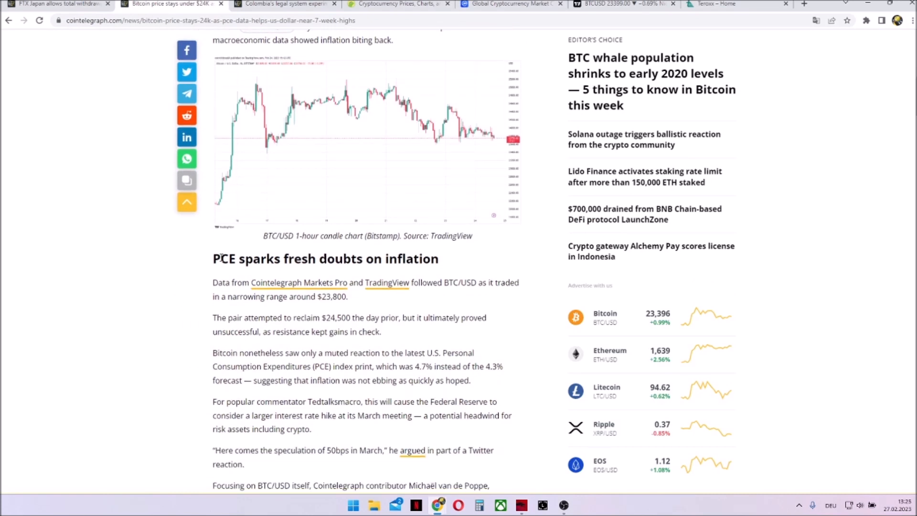
{"action": "scroll", "scroll_direction": "down", "scroll_amount": 3}
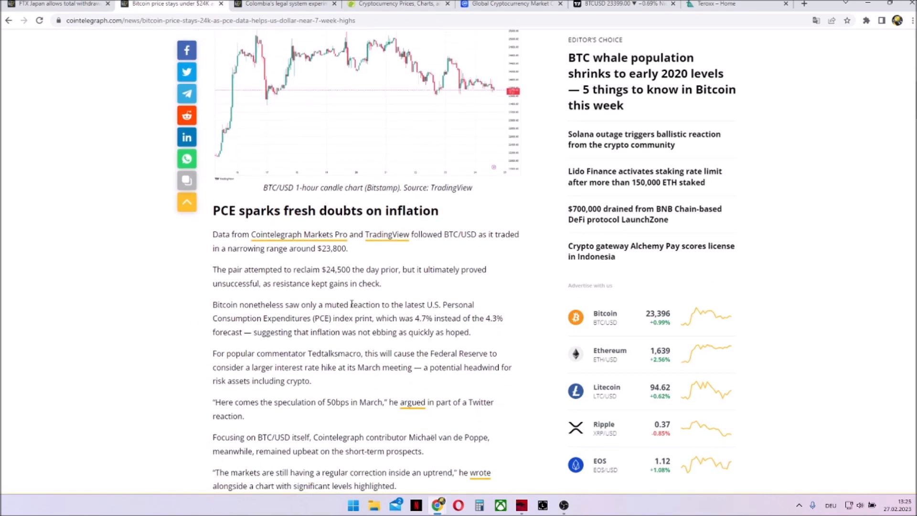
- Highlight the PCE inflation passage, 4.7% versus the 4.3% forecast, through 'as hoped'
{"action": "left_click_drag", "start_coordinate": [367, 305], "coordinate": [466, 319]}
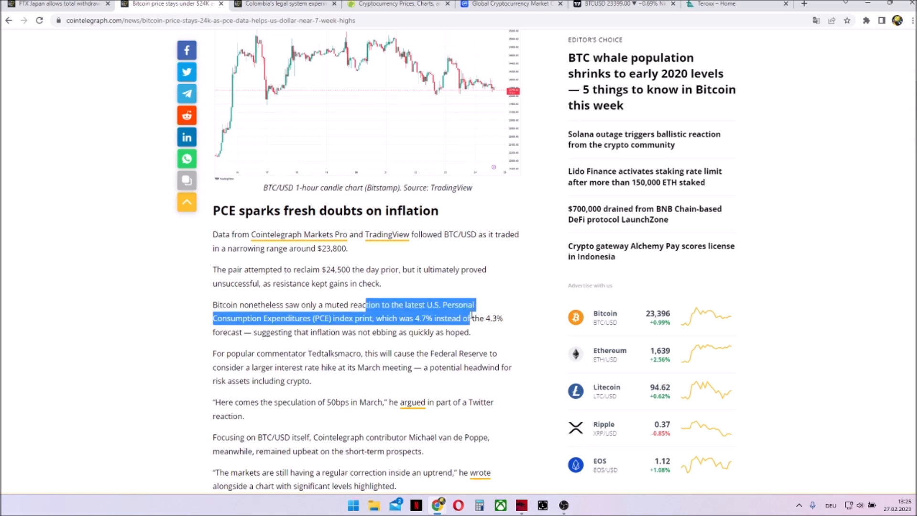
{"action": "left_click", "coordinate": [352, 307]}
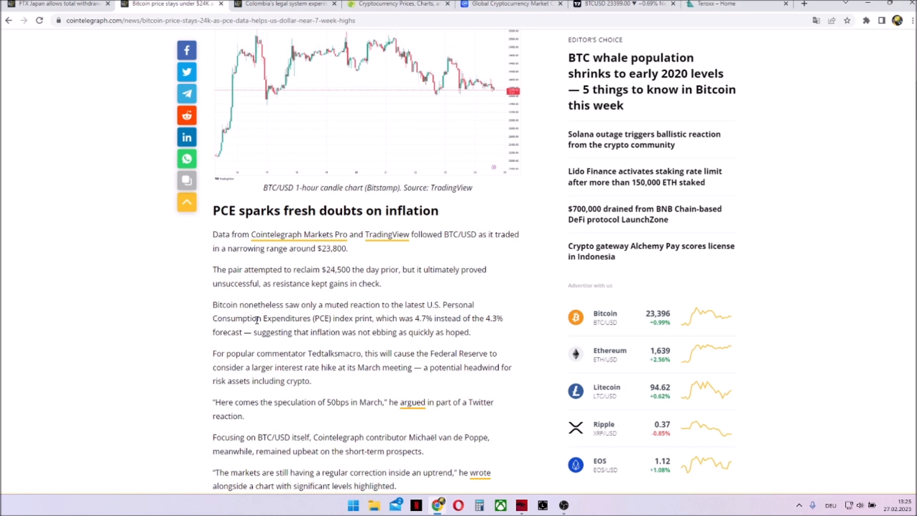
{"action": "double_click", "coordinate": [419, 318]}
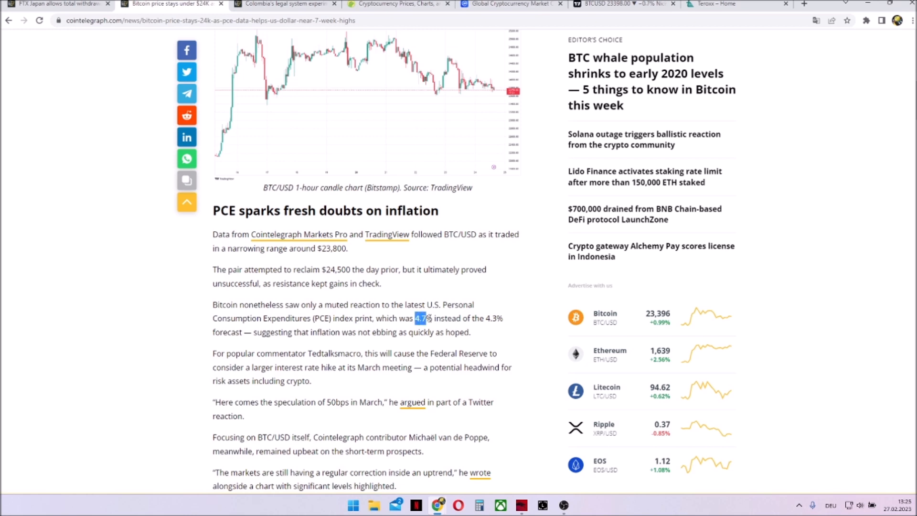
{"action": "left_click_drag", "start_coordinate": [421, 319], "coordinate": [493, 319]}
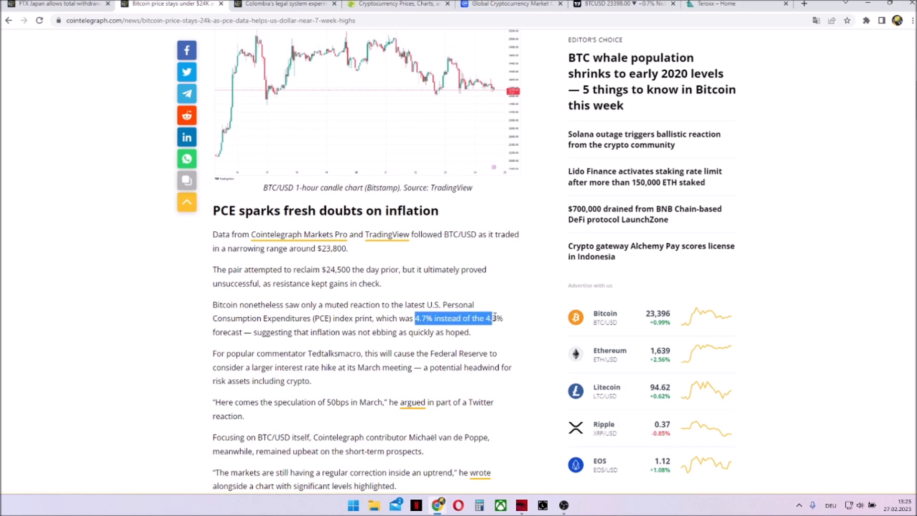
{"action": "left_click_drag", "start_coordinate": [494, 318], "coordinate": [451, 333]}
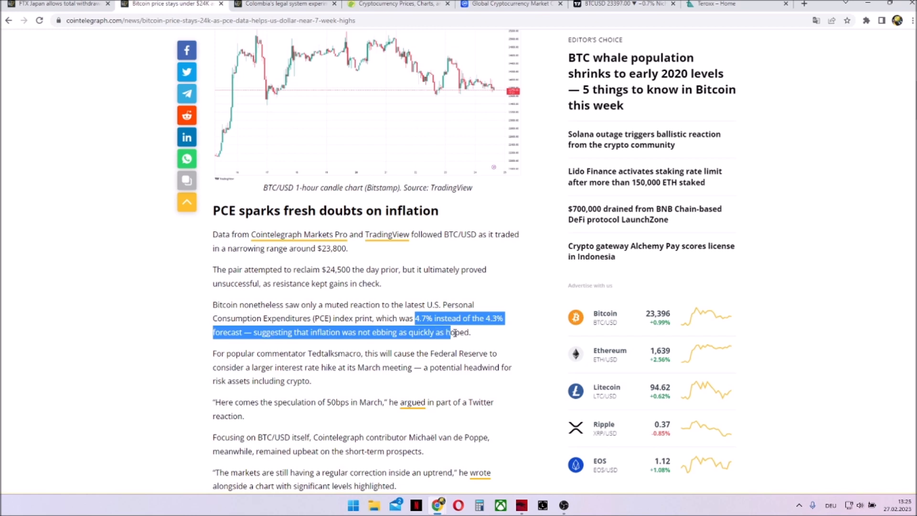
{"action": "mouse_move", "coordinate": [302, 351]}
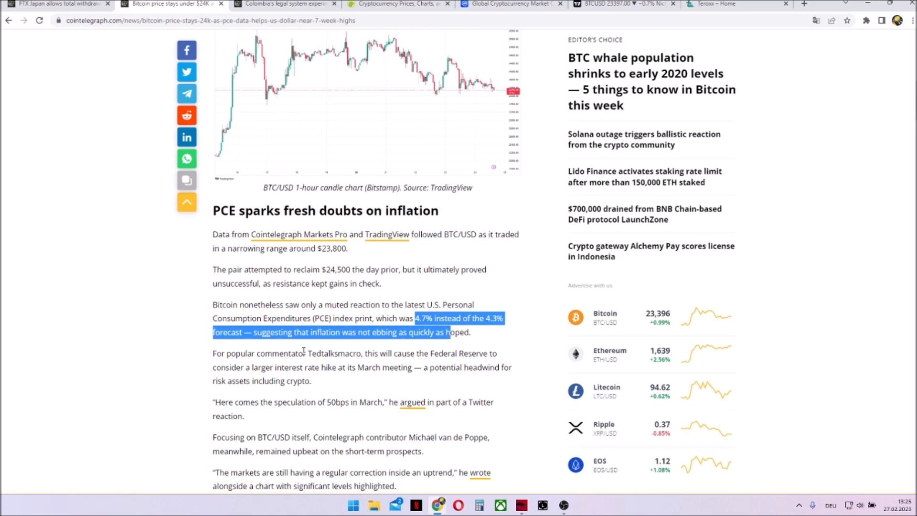
{"action": "mouse_move", "coordinate": [173, 368]}
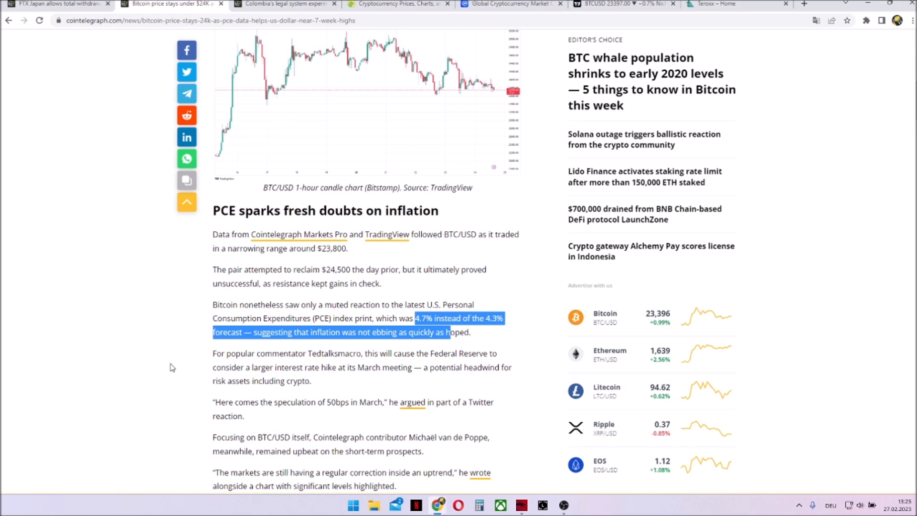
- Highlight the 50bps speculation quote and keep scrolling down the article
{"action": "scroll", "scroll_direction": "down", "scroll_amount": 3}
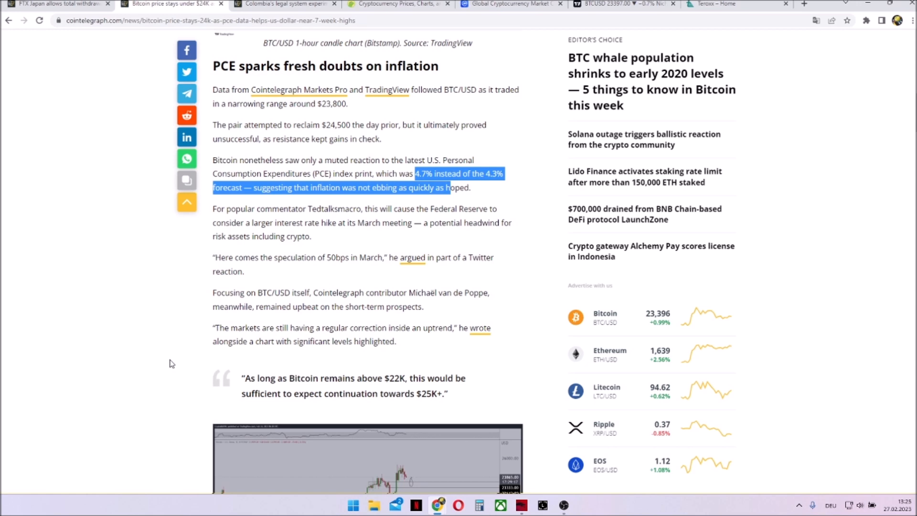
{"action": "mouse_move", "coordinate": [237, 302]}
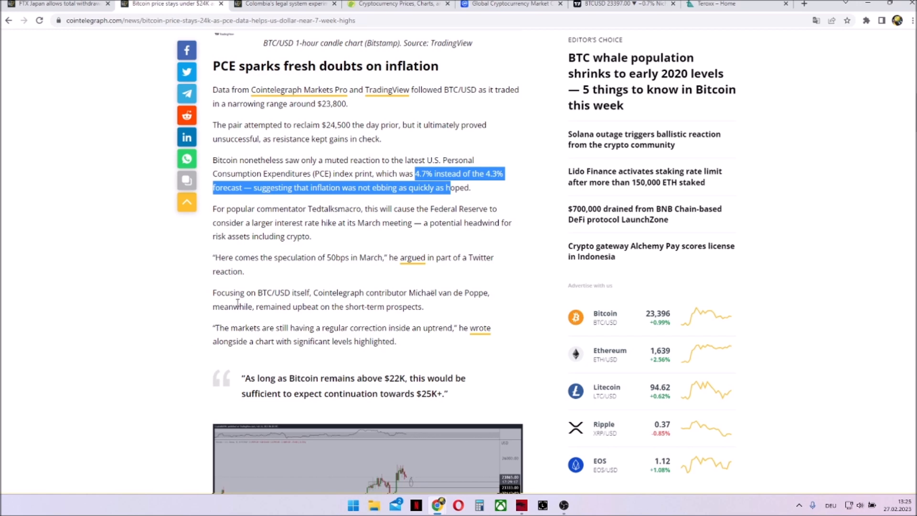
{"action": "mouse_move", "coordinate": [246, 291]}
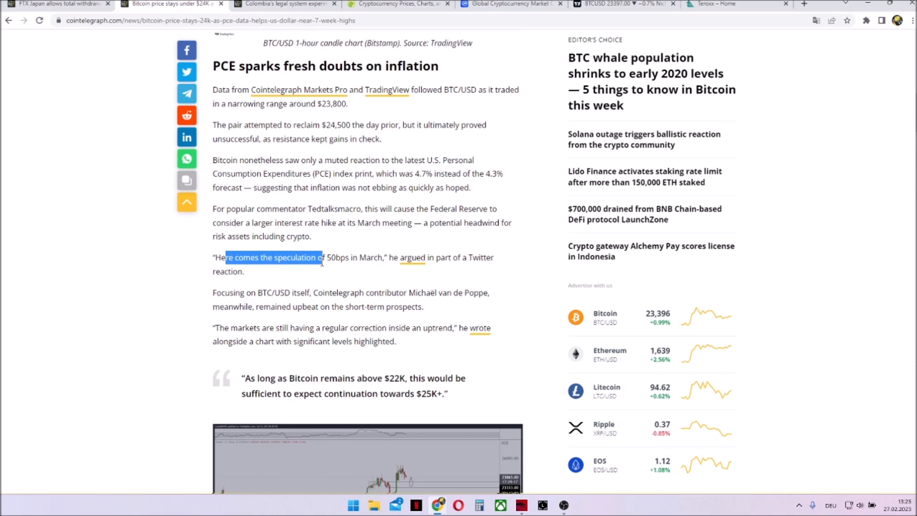
{"action": "left_click_drag", "start_coordinate": [321, 258], "coordinate": [363, 257]}
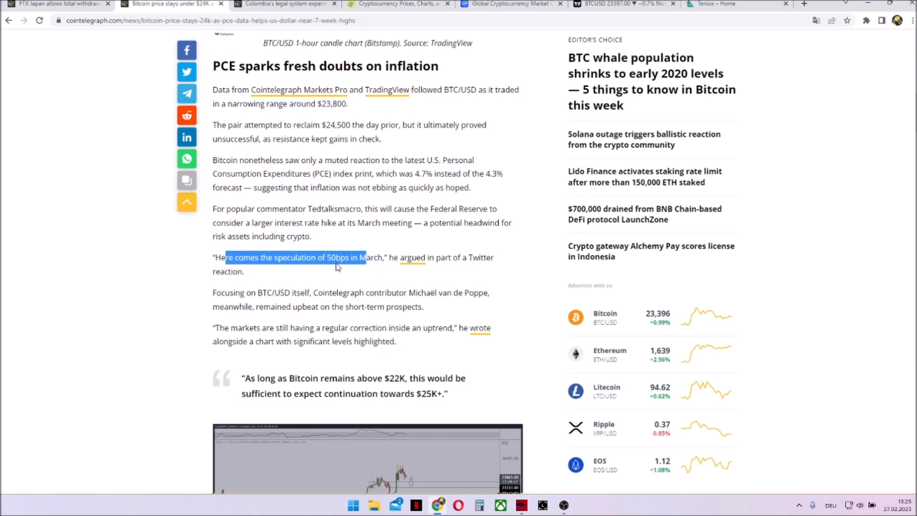
{"action": "scroll", "scroll_direction": "down", "scroll_amount": 3}
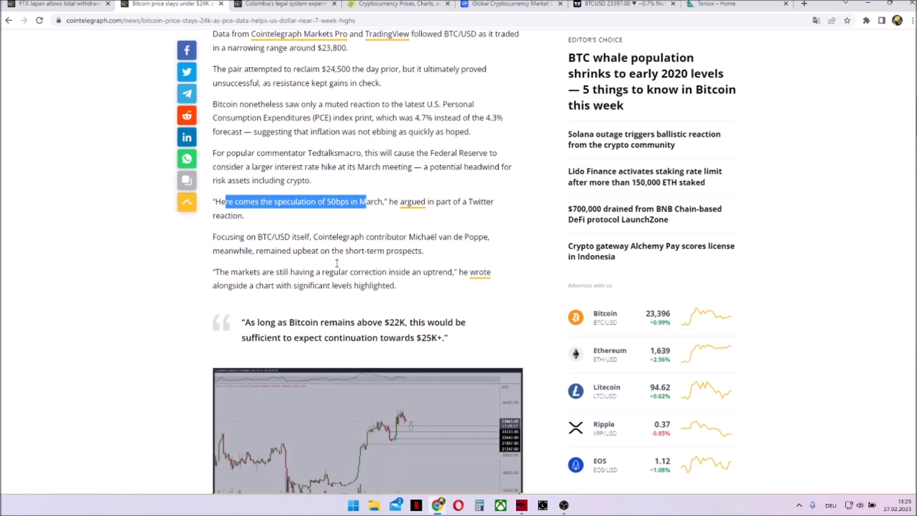
{"action": "scroll", "scroll_direction": "down", "scroll_amount": 3}
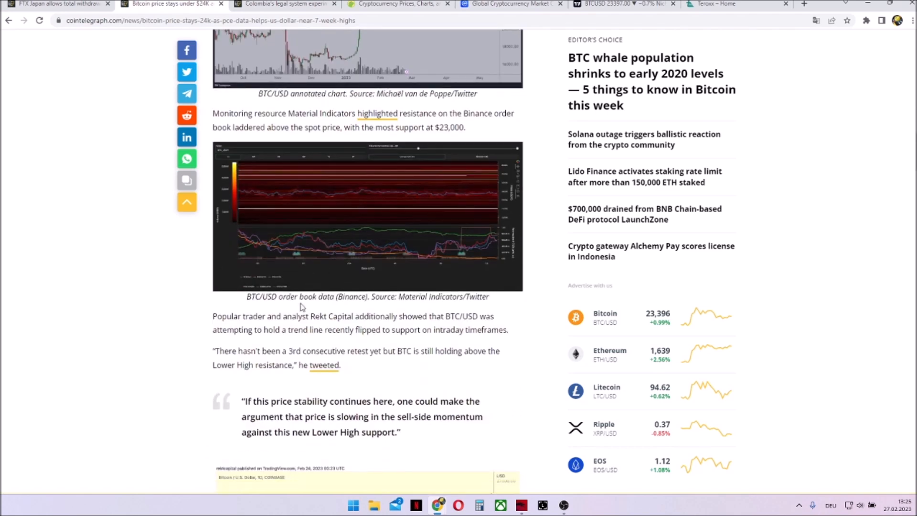
{"action": "scroll", "scroll_direction": "down", "scroll_amount": 3}
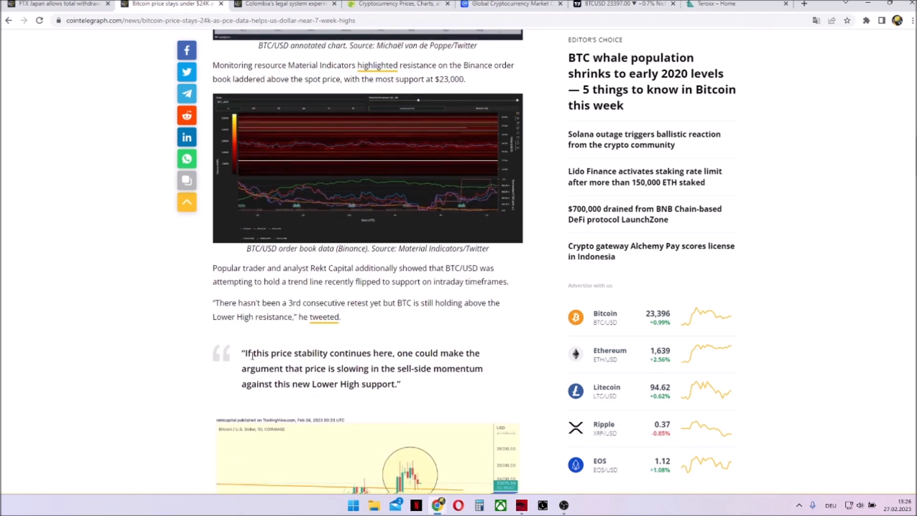
- Highlight the full price stability quote, then scroll down to the DXY chart
{"action": "left_click_drag", "start_coordinate": [253, 353], "coordinate": [438, 352]}
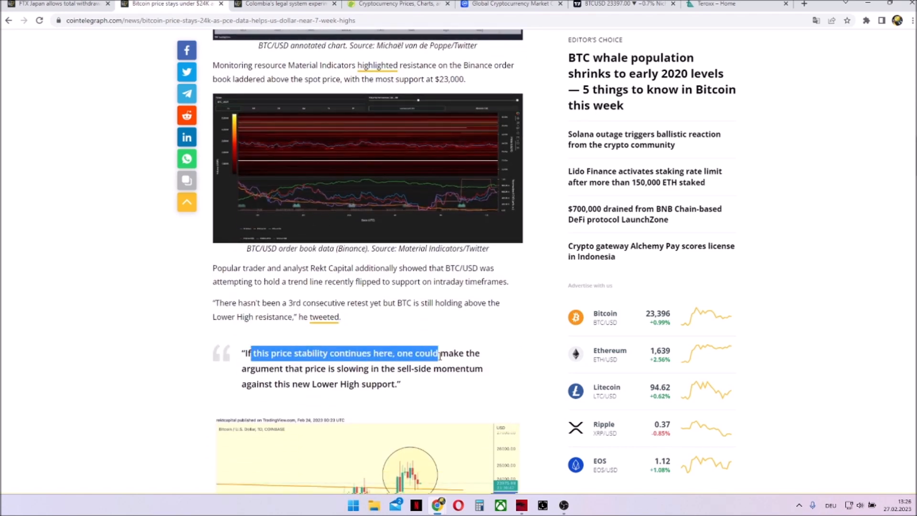
{"action": "left_click_drag", "start_coordinate": [436, 353], "coordinate": [404, 373]}
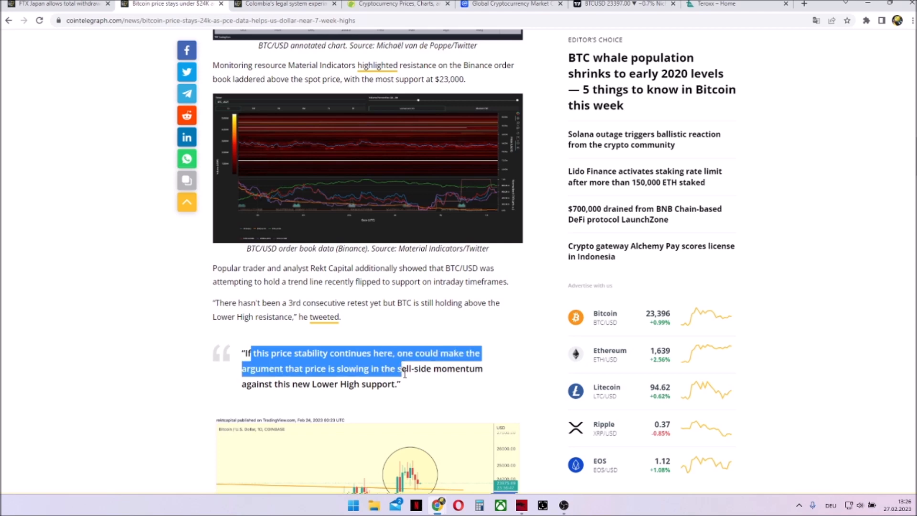
{"action": "left_click_drag", "start_coordinate": [404, 373], "coordinate": [401, 384]}
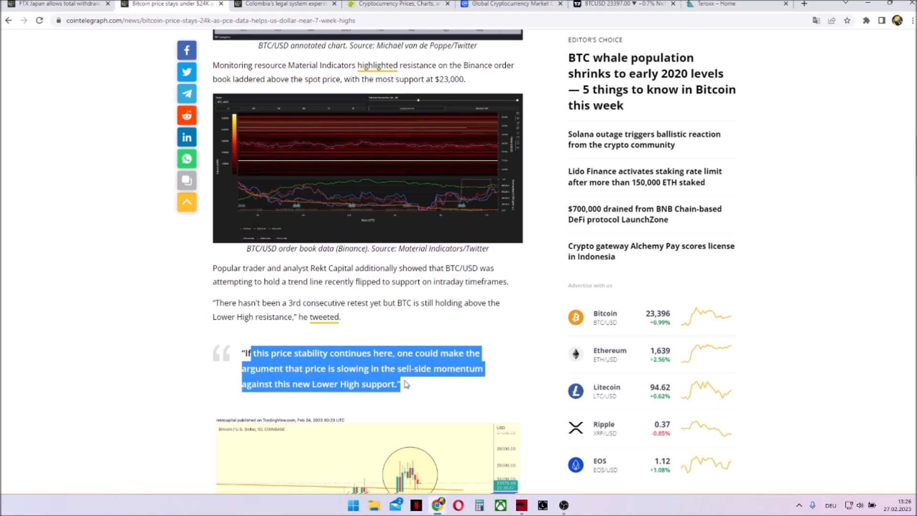
{"action": "scroll", "scroll_direction": "down", "scroll_amount": 3}
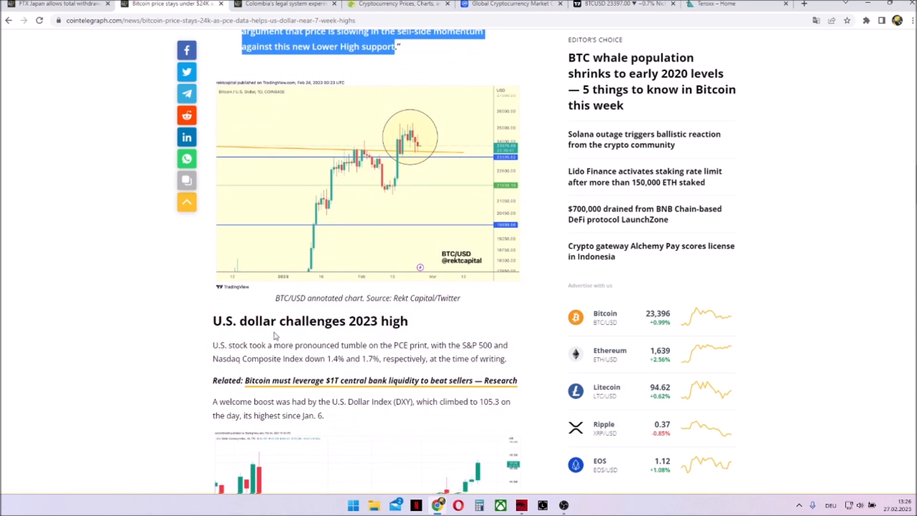
{"action": "scroll", "scroll_direction": "down", "scroll_amount": 3}
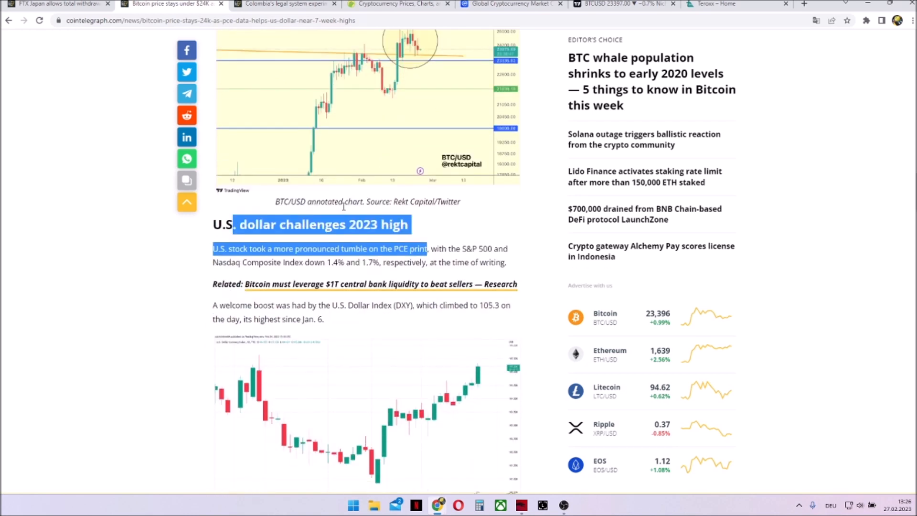
{"action": "mouse_move", "coordinate": [373, 441]}
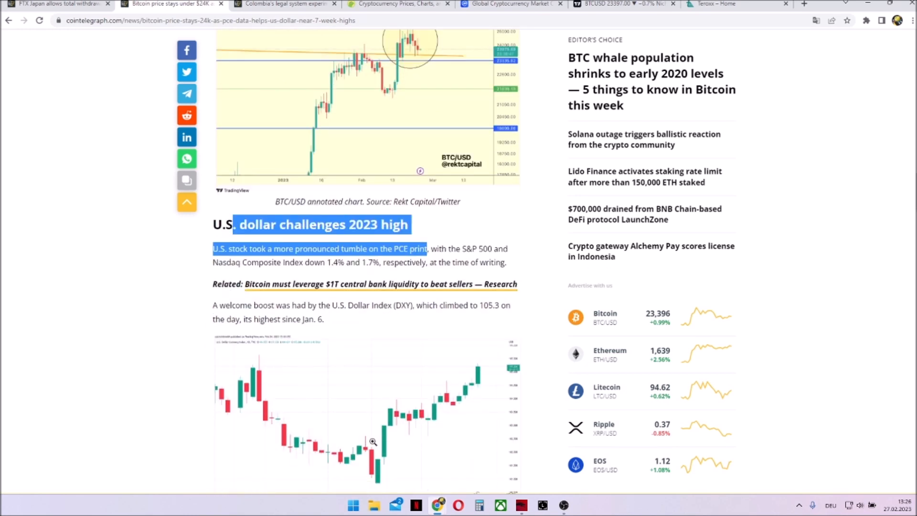
{"action": "scroll", "scroll_direction": "down", "scroll_amount": 3}
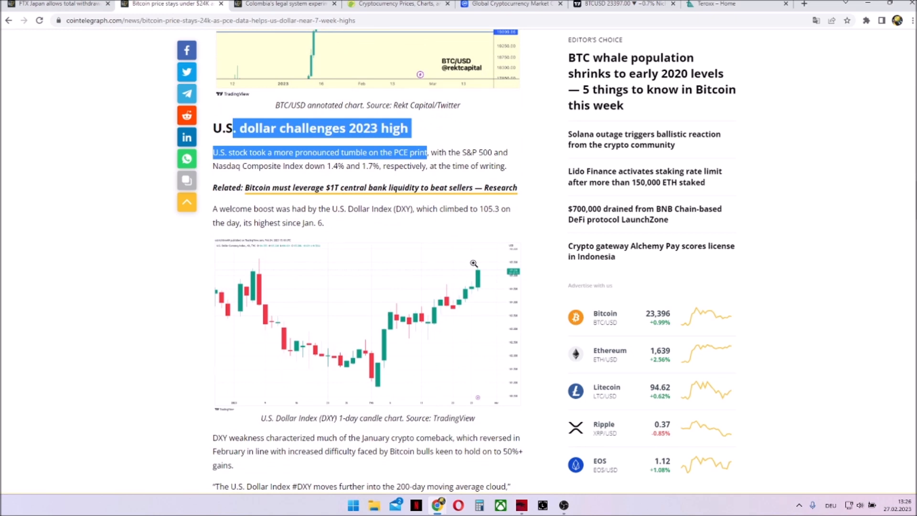
{"action": "mouse_move", "coordinate": [436, 194]}
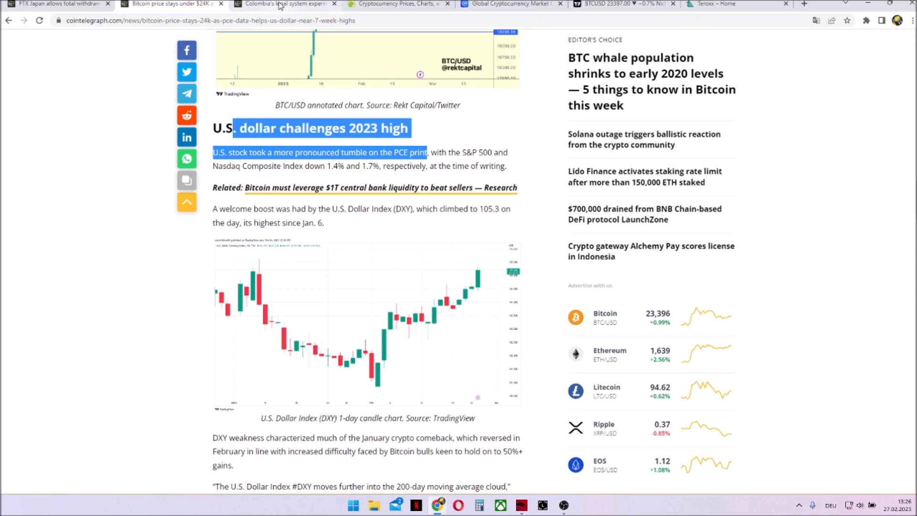
- Switch to the Colombia metaverse article and highlight its sentence about the Colombian court
{"action": "left_click", "coordinate": [284, 4]}
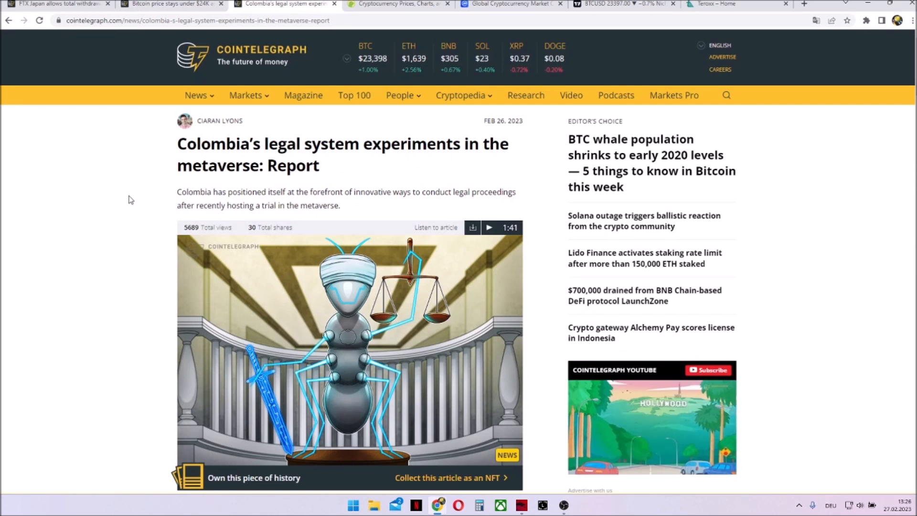
{"action": "scroll", "scroll_direction": "down", "scroll_amount": 3}
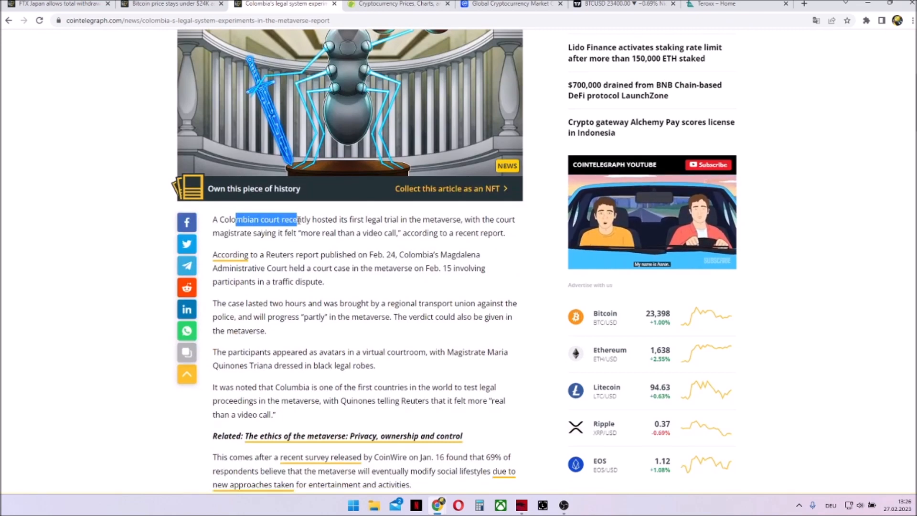
{"action": "left_click_drag", "start_coordinate": [298, 220], "coordinate": [462, 220]}
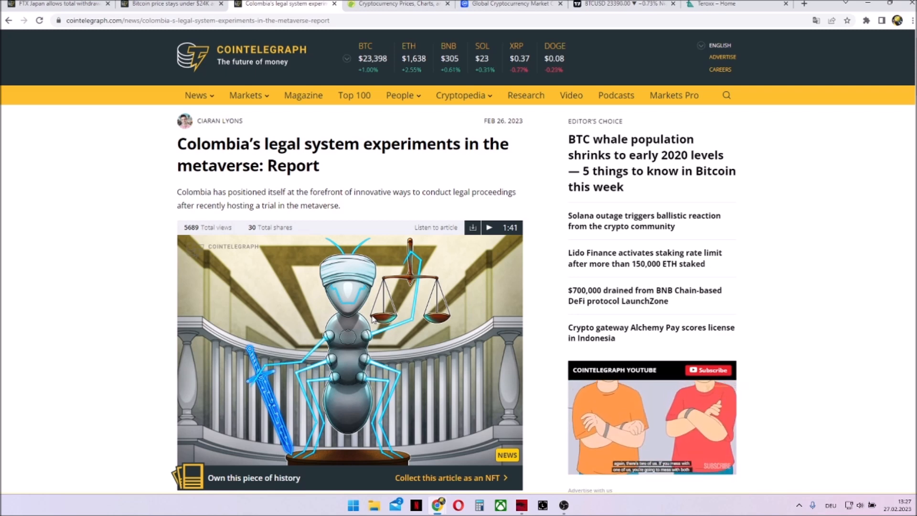
- Switch to CoinGecko's Cryptocurrency Prices table ranked by market cap
{"action": "left_click", "coordinate": [398, 5]}
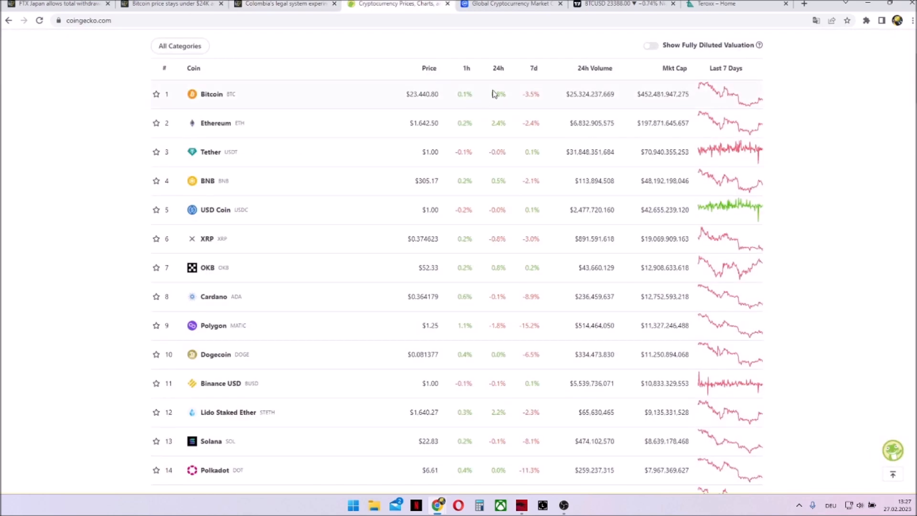
{"action": "mouse_move", "coordinate": [515, 467]}
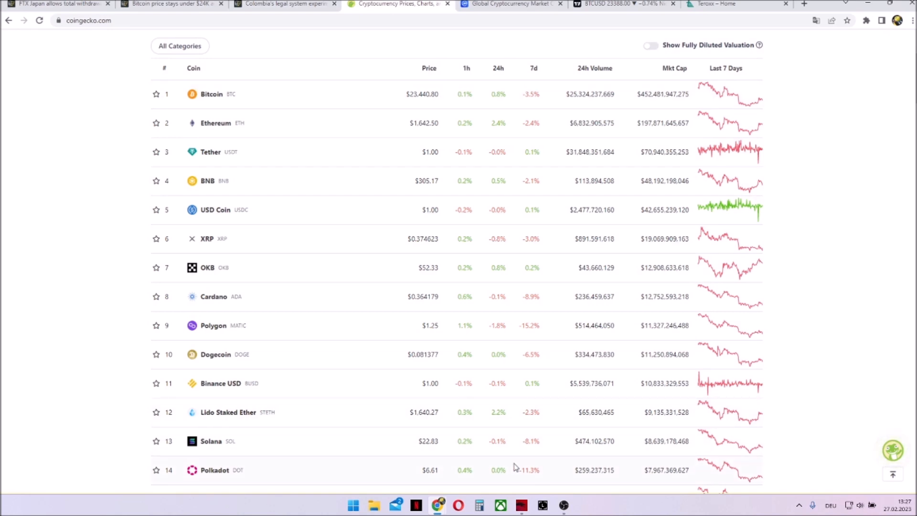
{"action": "mouse_move", "coordinate": [541, 97]}
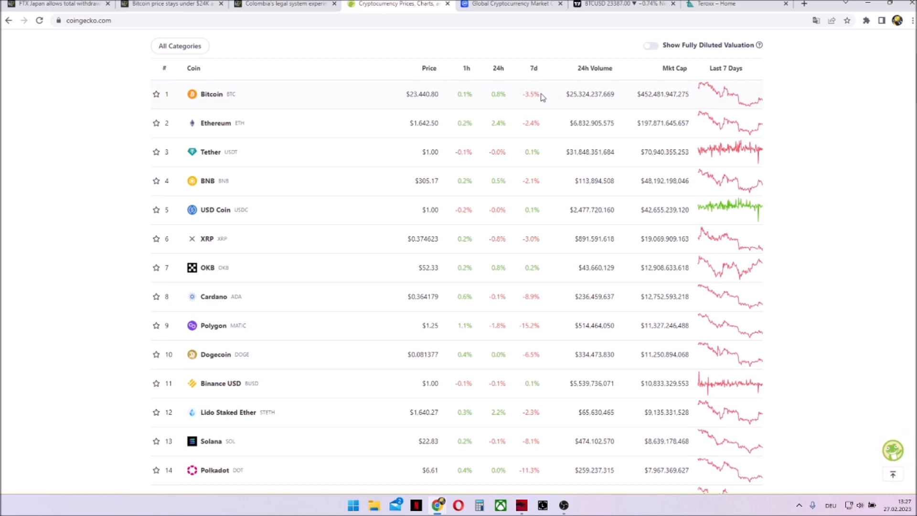
{"action": "mouse_move", "coordinate": [553, 102]}
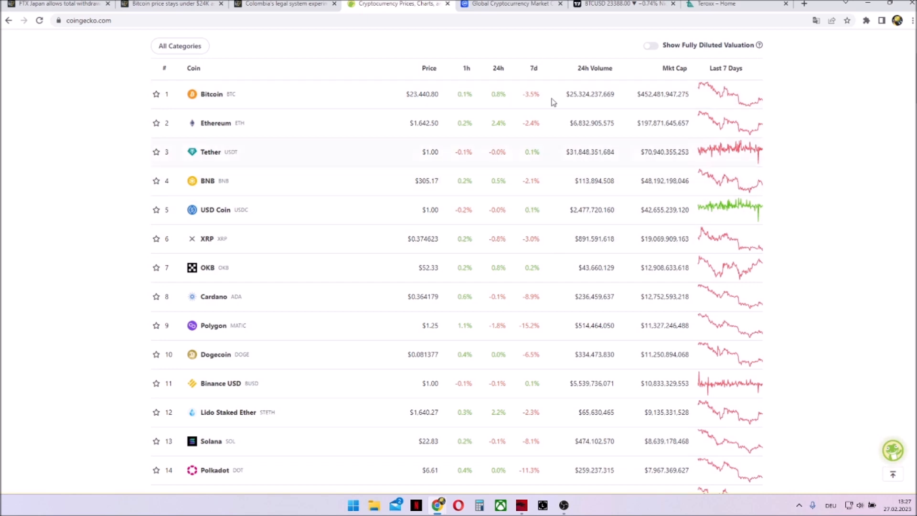
{"action": "mouse_move", "coordinate": [341, 462]}
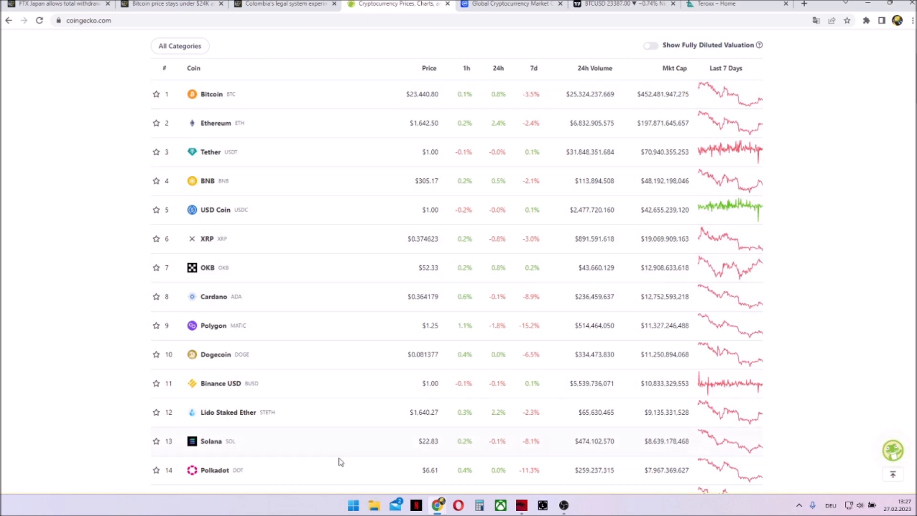
{"action": "mouse_move", "coordinate": [439, 268]}
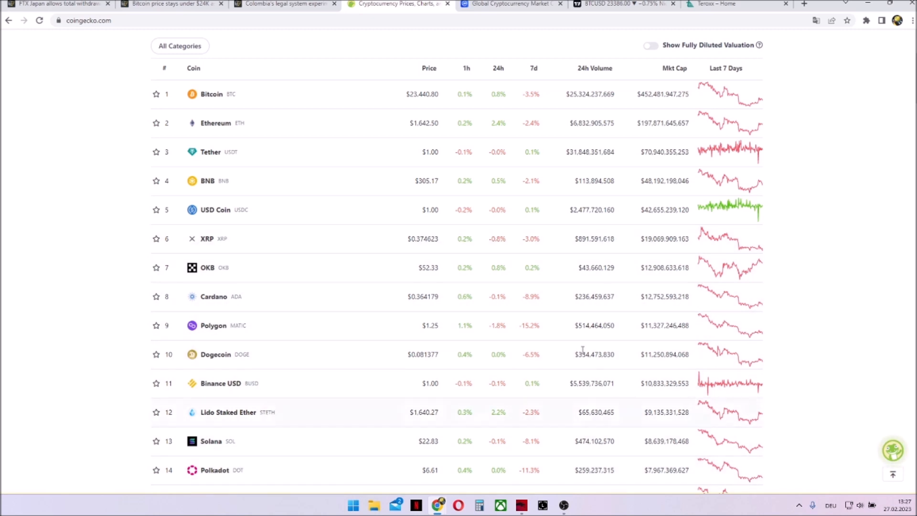
{"action": "mouse_move", "coordinate": [534, 295]}
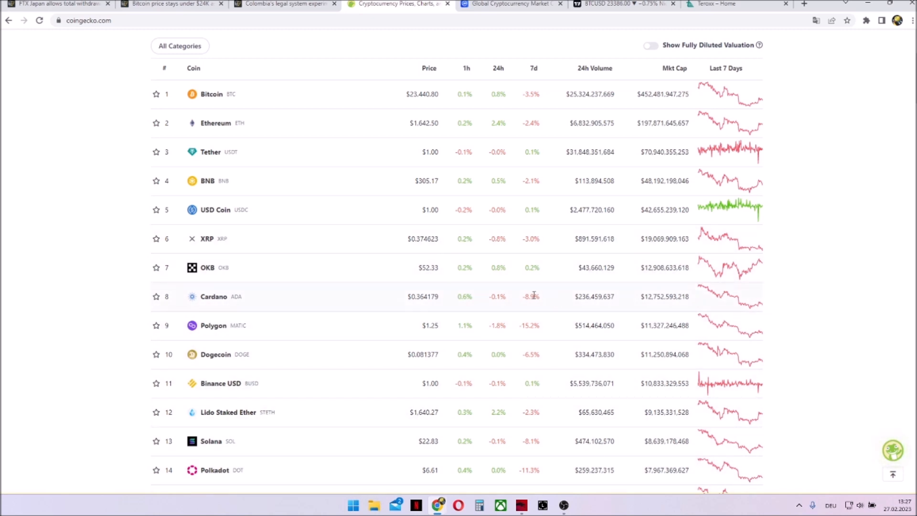
{"action": "mouse_move", "coordinate": [471, 321]}
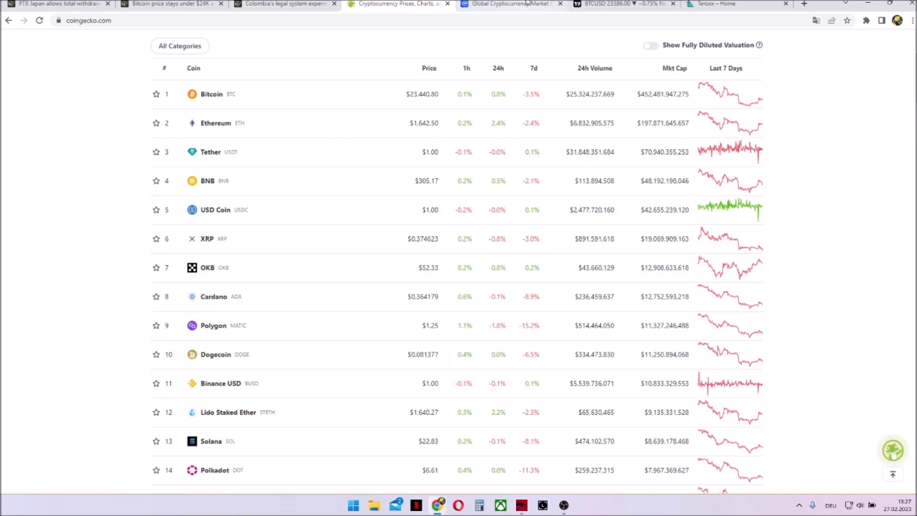
- Switch to CoinMarketCap's 7-day global market cap and 24h volume chart
{"action": "left_click", "coordinate": [512, 3]}
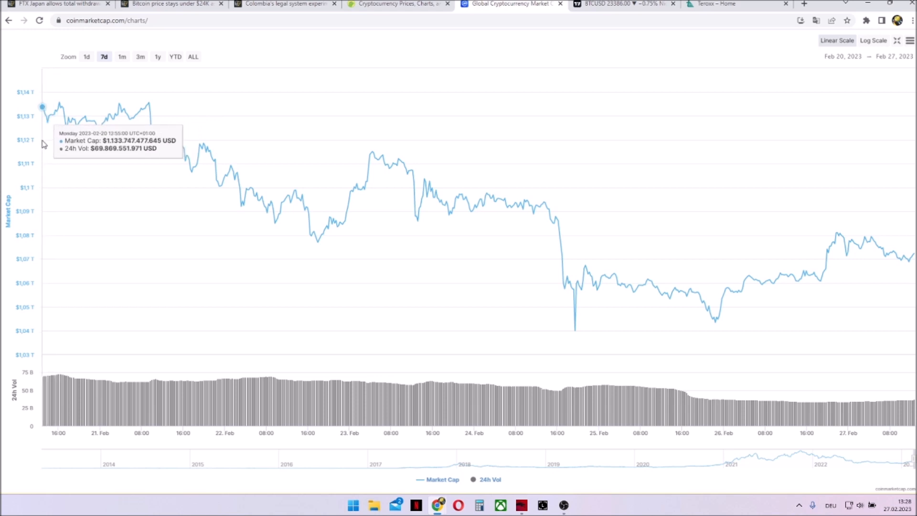
{"action": "mouse_move", "coordinate": [895, 269]}
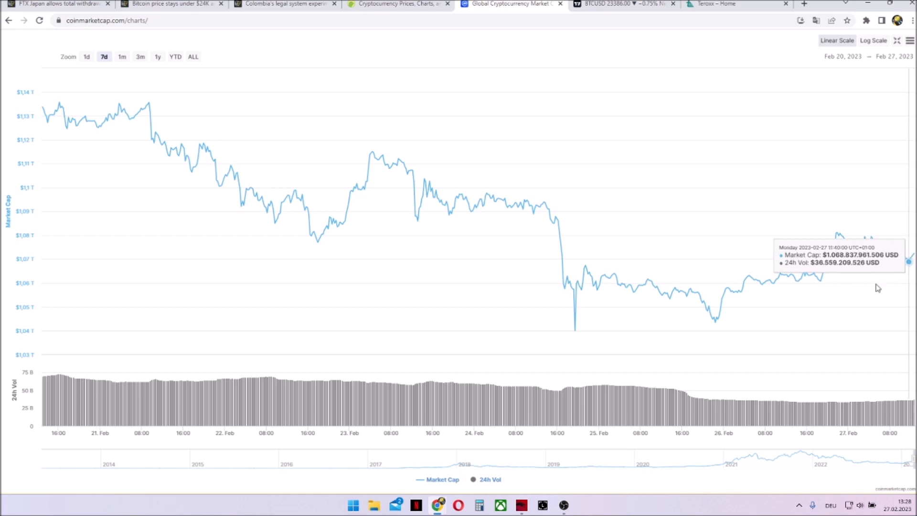
{"action": "mouse_move", "coordinate": [878, 287]}
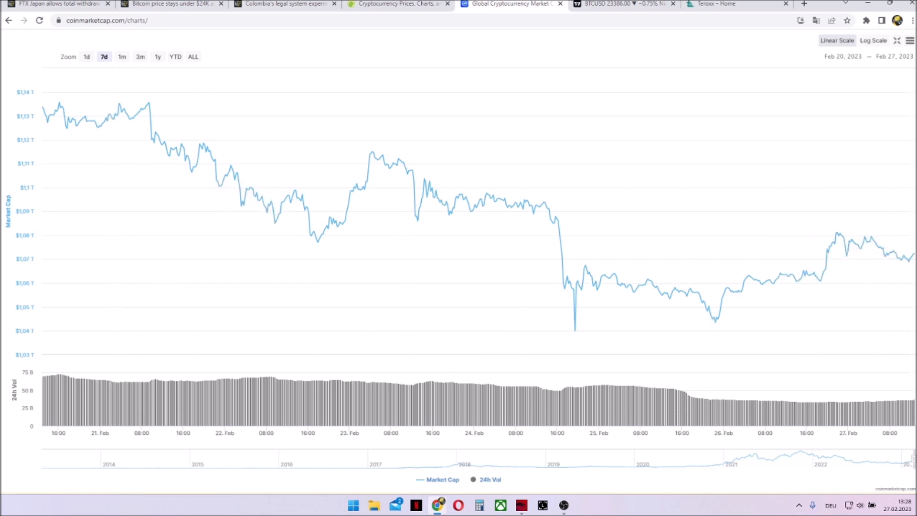
- Draw a resistance line near 25,000 on BTC/USD and circle the 20–21 Feb highs
{"action": "left_click", "coordinate": [623, 4]}
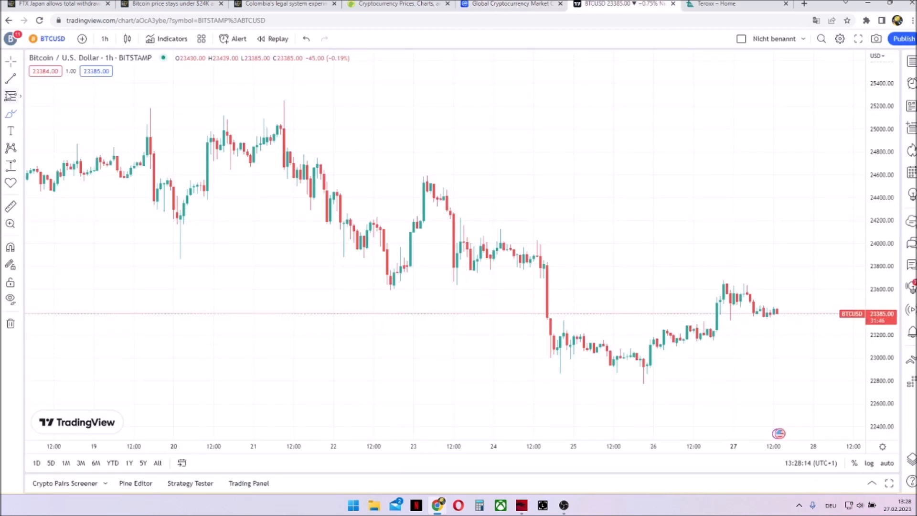
{"action": "left_click_drag", "start_coordinate": [99, 121], "coordinate": [796, 109]}
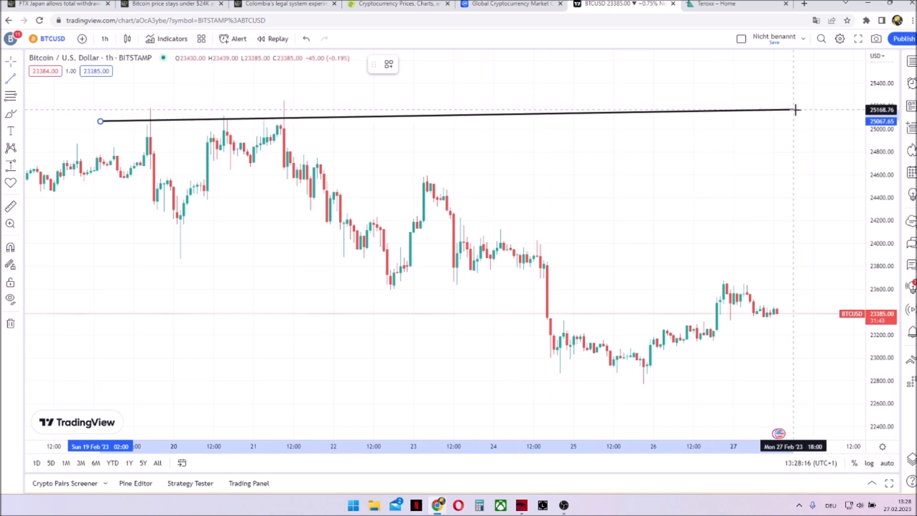
{"action": "left_click_drag", "start_coordinate": [794, 110], "coordinate": [816, 121]}
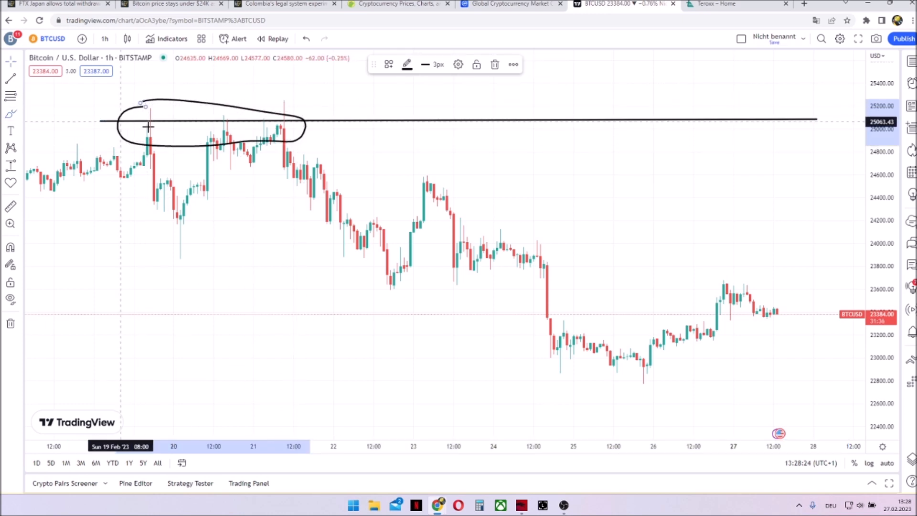
{"action": "mouse_move", "coordinate": [232, 135]}
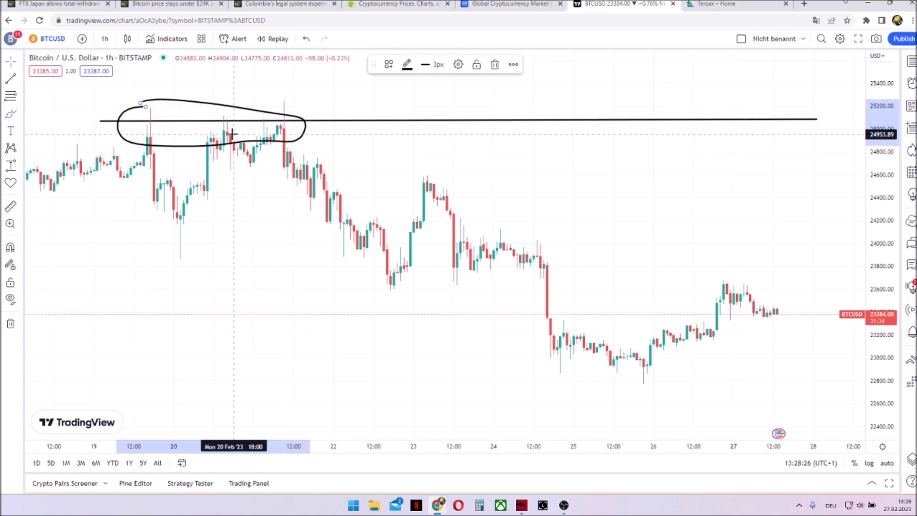
- Sketch a down arrow to the 22 Feb low and draw a support line there through 28 Feb
{"action": "left_click_drag", "start_coordinate": [284, 126], "coordinate": [386, 275]}
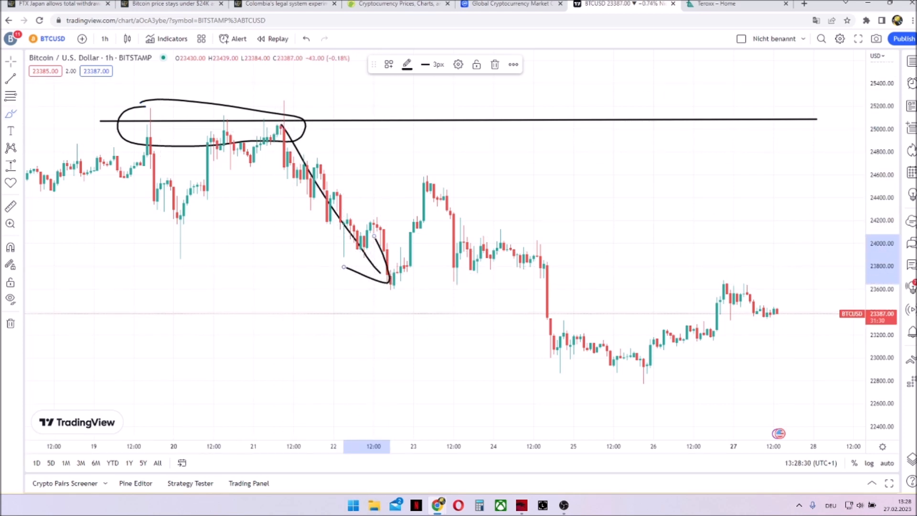
{"action": "mouse_move", "coordinate": [319, 246]}
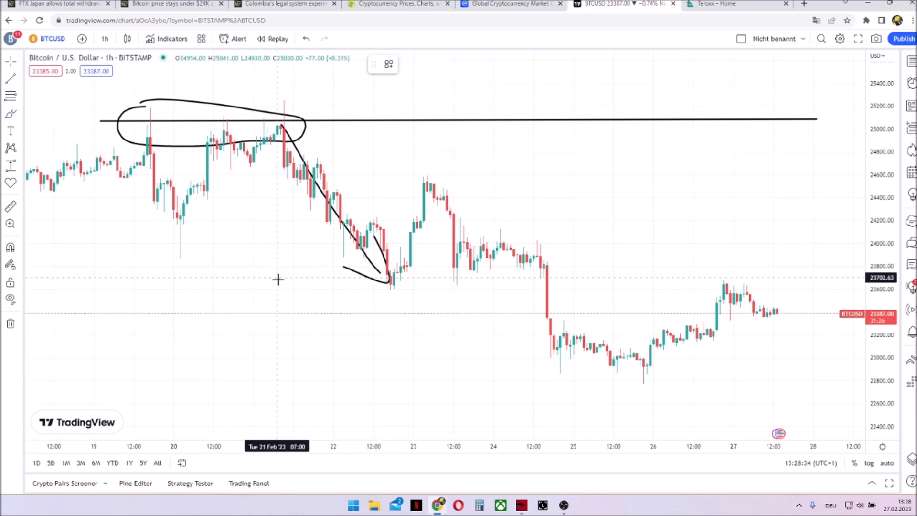
{"action": "left_click_drag", "start_coordinate": [290, 287], "coordinate": [642, 289]}
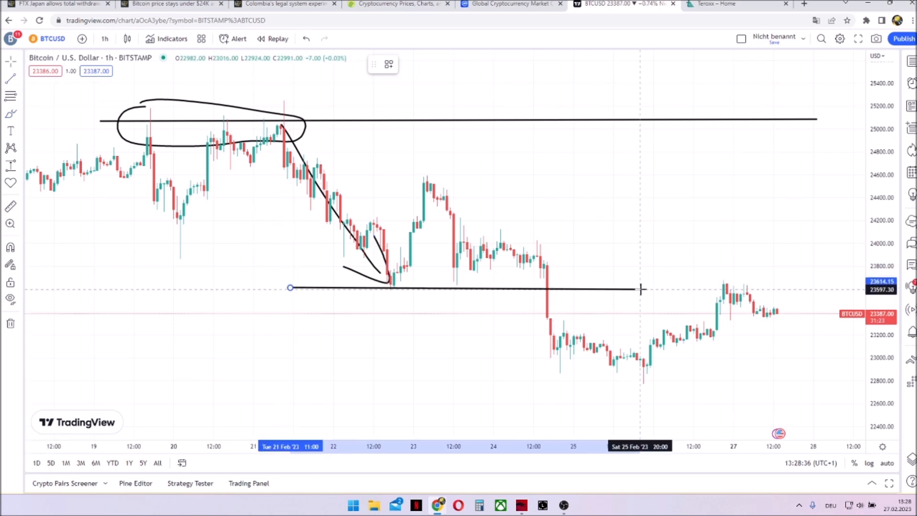
{"action": "left_click_drag", "start_coordinate": [640, 287], "coordinate": [839, 287]}
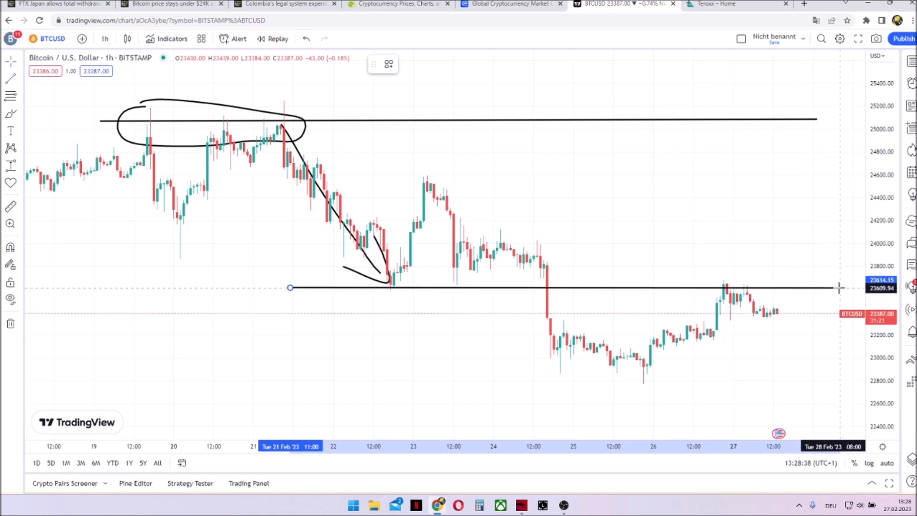
{"action": "left_click", "coordinate": [840, 287]}
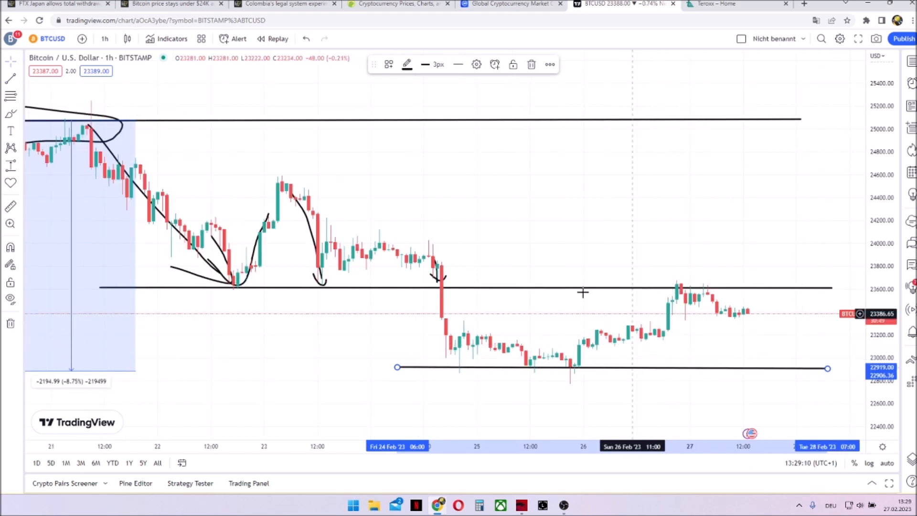
{"action": "mouse_move", "coordinate": [352, 322]}
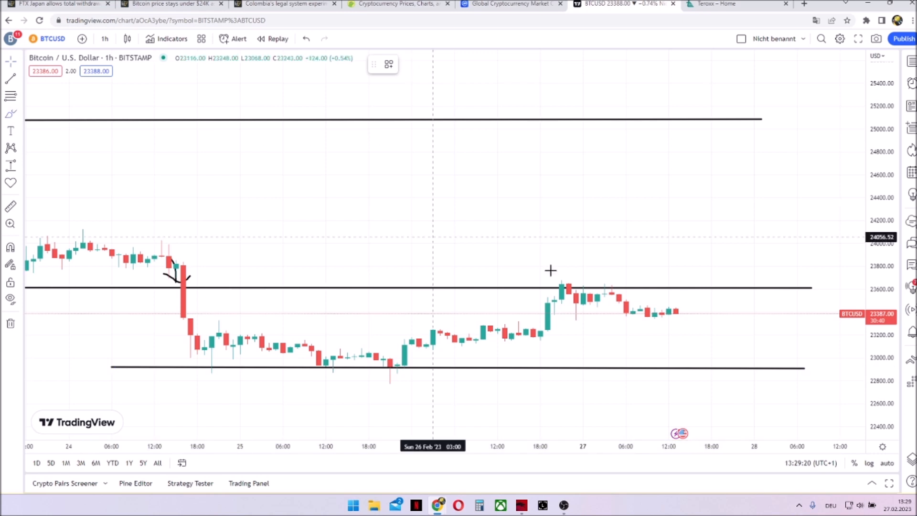
- Sketch a path breaking above 23,600 and one falling to lower support, then open Teroxx
{"action": "left_click_drag", "start_coordinate": [685, 310], "coordinate": [737, 296]}
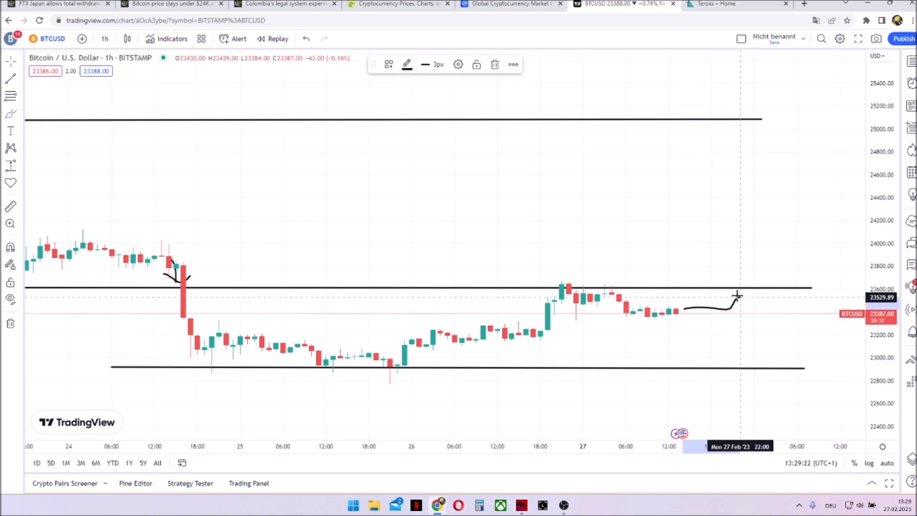
{"action": "left_click_drag", "start_coordinate": [738, 295], "coordinate": [805, 281]}
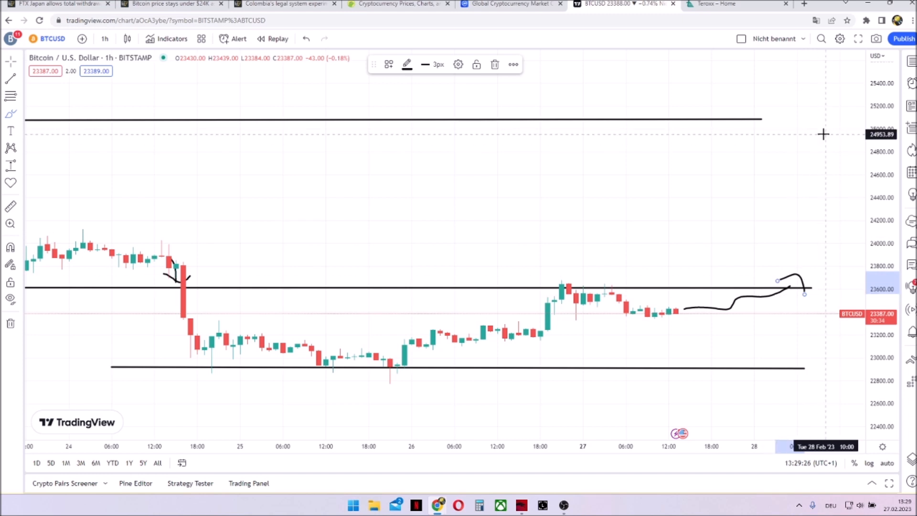
{"action": "mouse_move", "coordinate": [677, 321]}
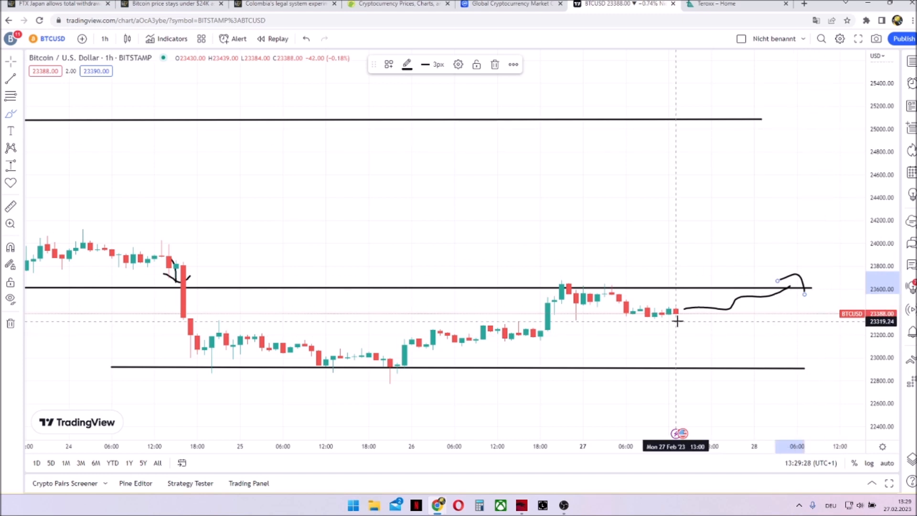
{"action": "mouse_move", "coordinate": [683, 317]}
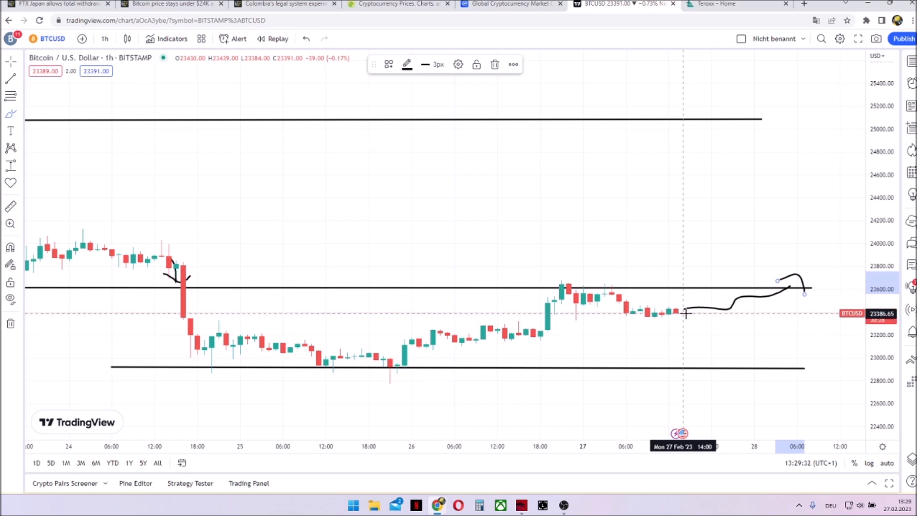
{"action": "left_click_drag", "start_coordinate": [685, 313], "coordinate": [784, 365]}
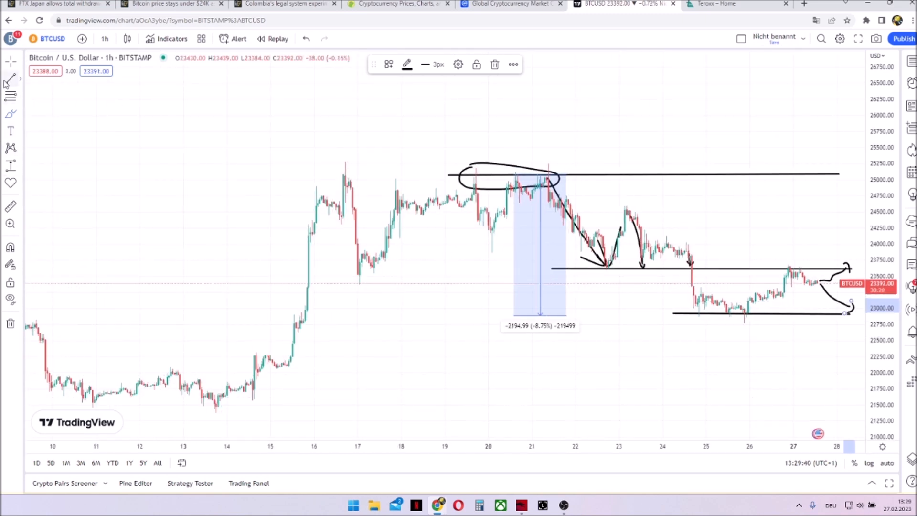
{"action": "mouse_move", "coordinate": [187, 406]}
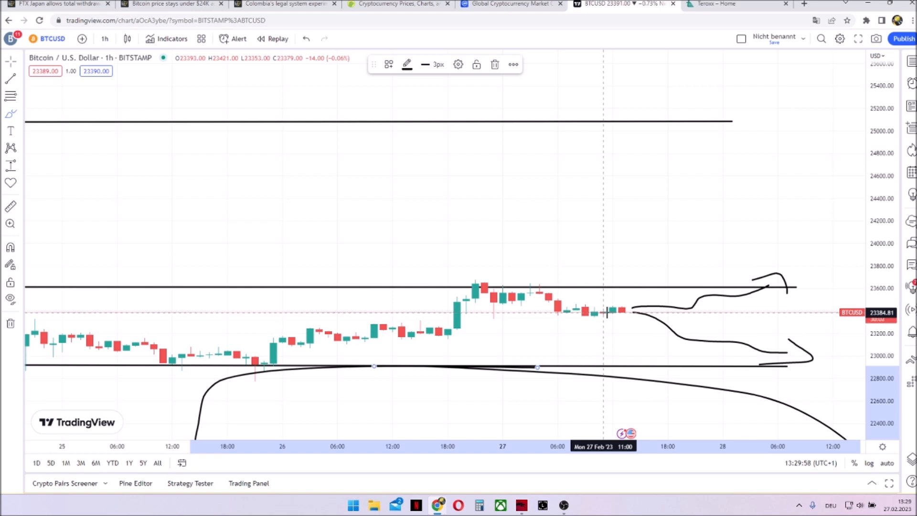
{"action": "mouse_move", "coordinate": [594, 344]}
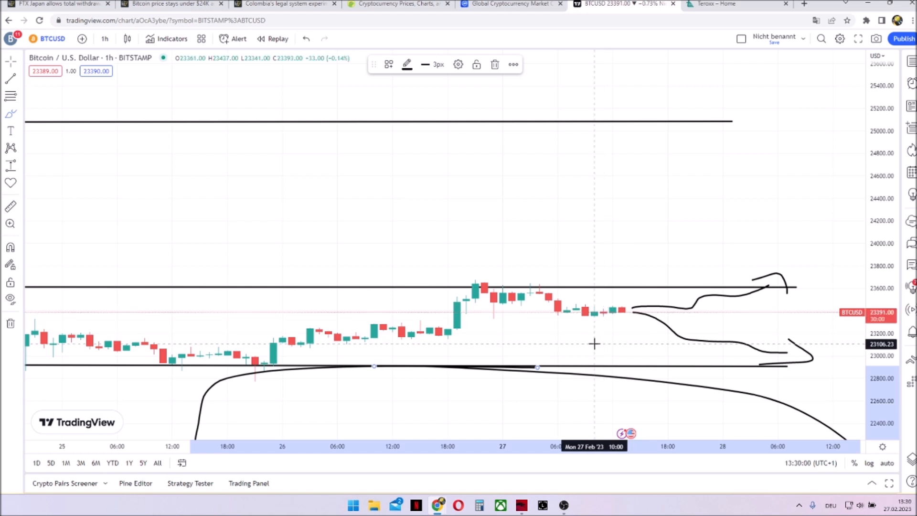
{"action": "left_click", "coordinate": [727, 4]}
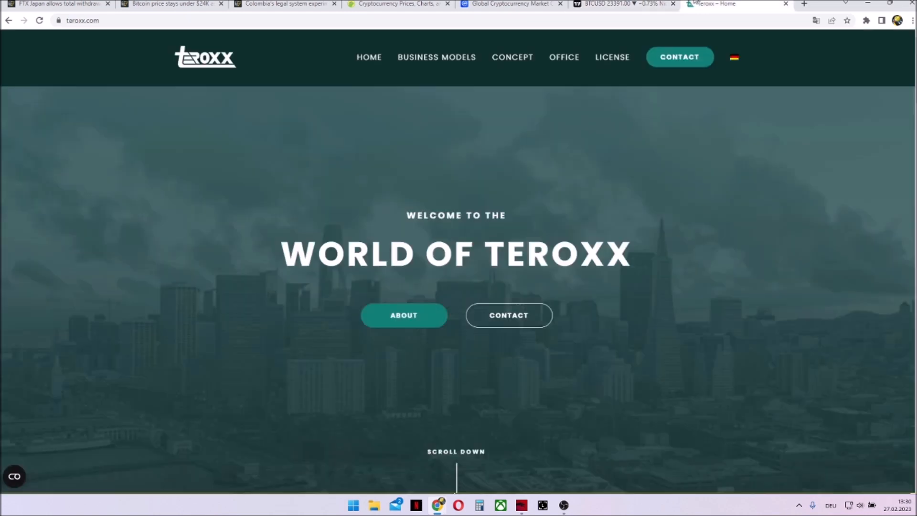